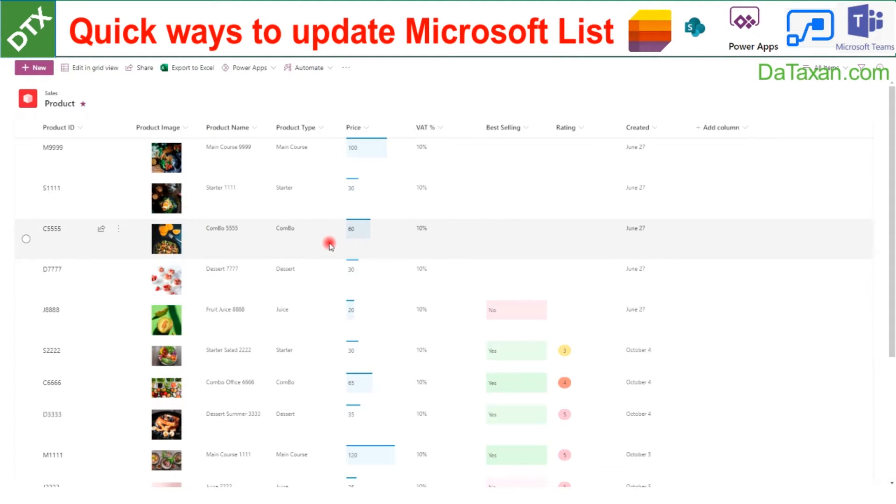
pyautogui.moveTo(391, 280)
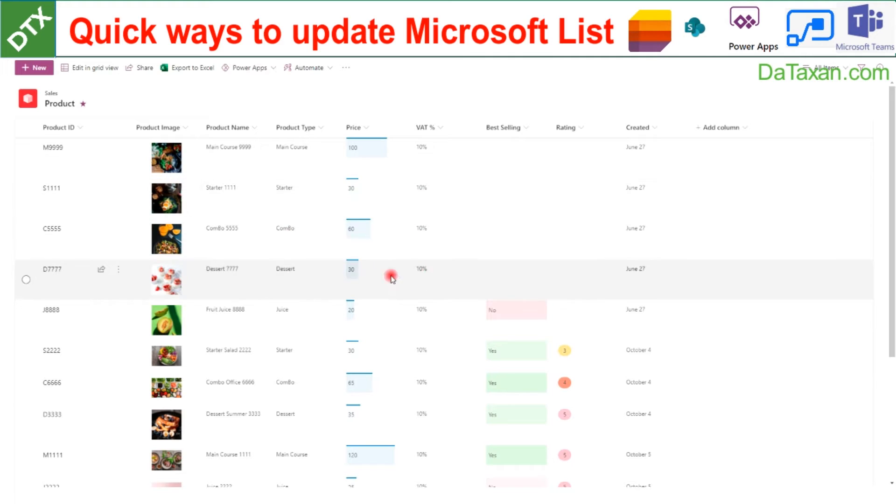
pyautogui.moveTo(154, 182)
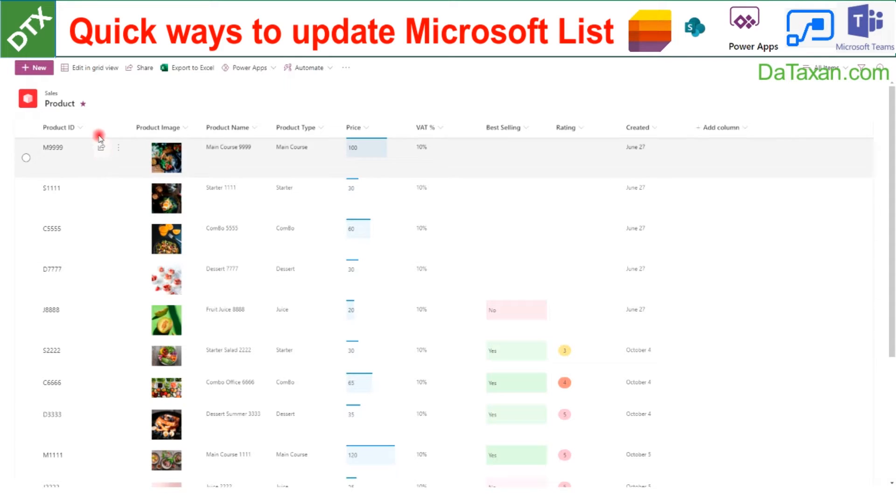
# Step: Open product M9999 and edit its Product Name to read Main Course 99995
pyautogui.scroll(-3)
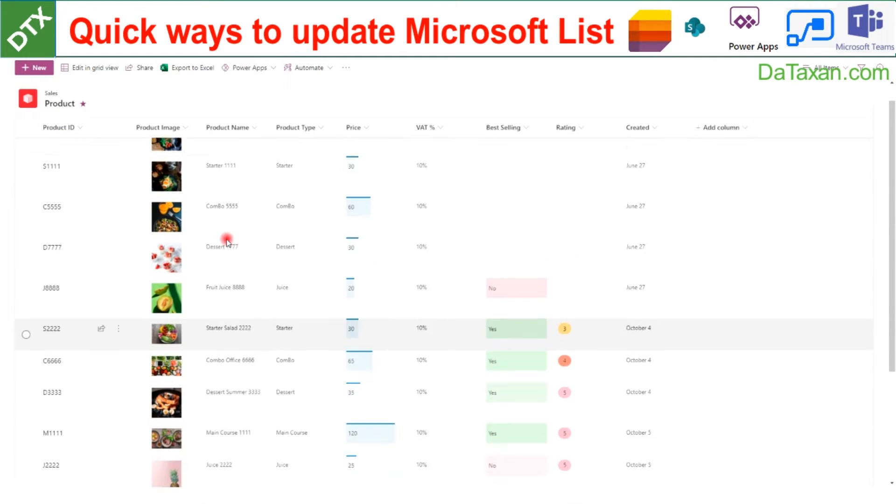
pyautogui.scroll(3)
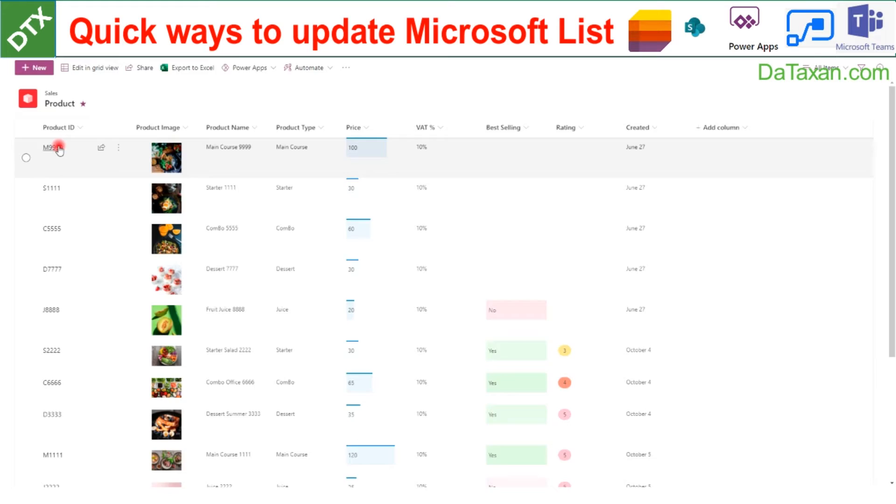
pyautogui.click(51, 147)
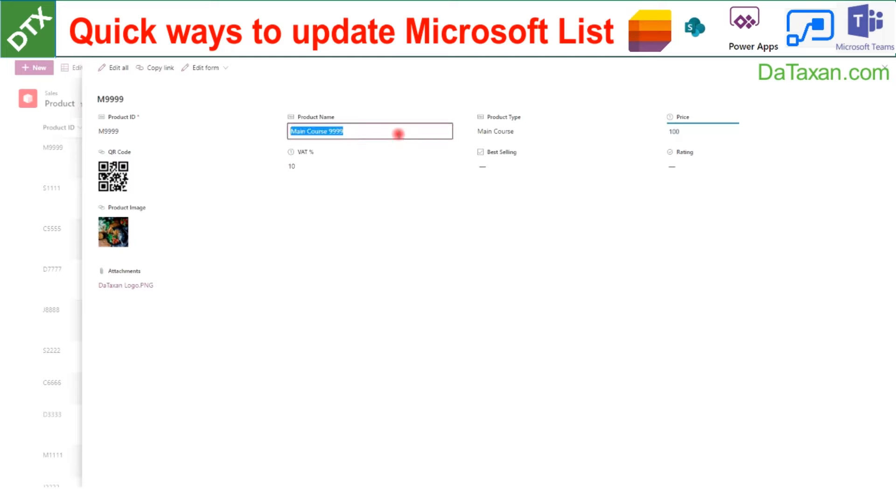
pyautogui.click(370, 131)
pyautogui.write('5')
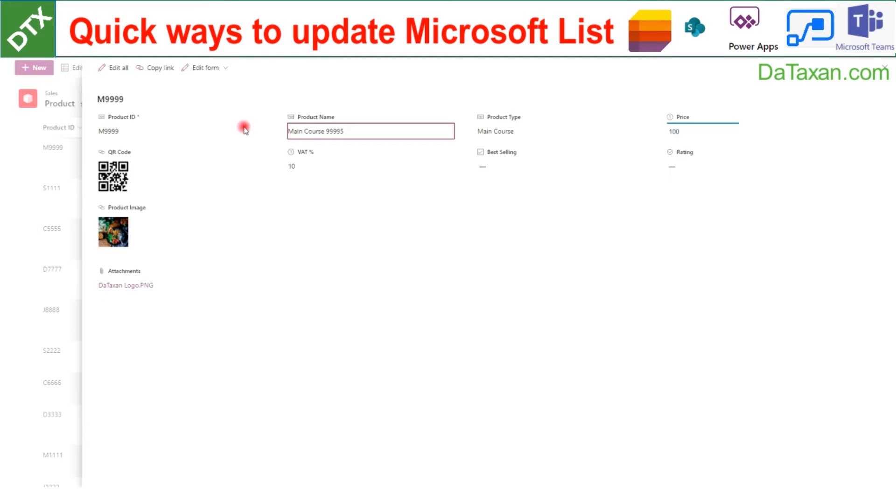
pyautogui.moveTo(267, 137)
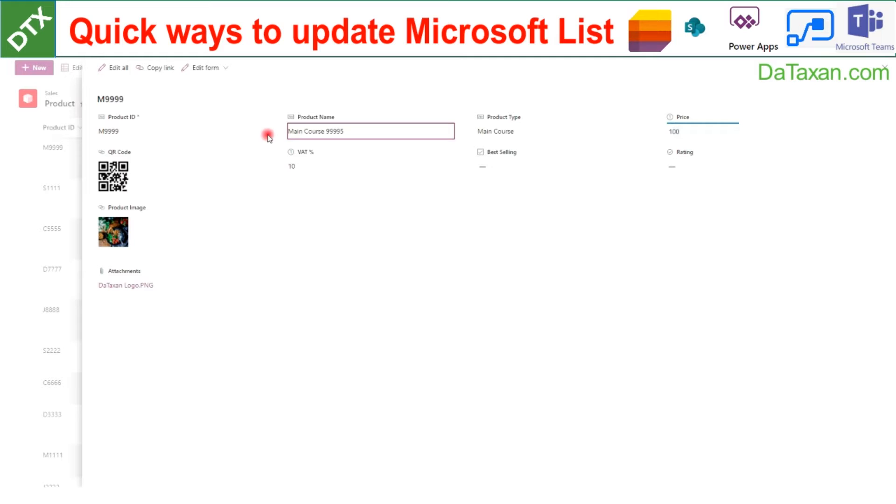
pyautogui.moveTo(568, 482)
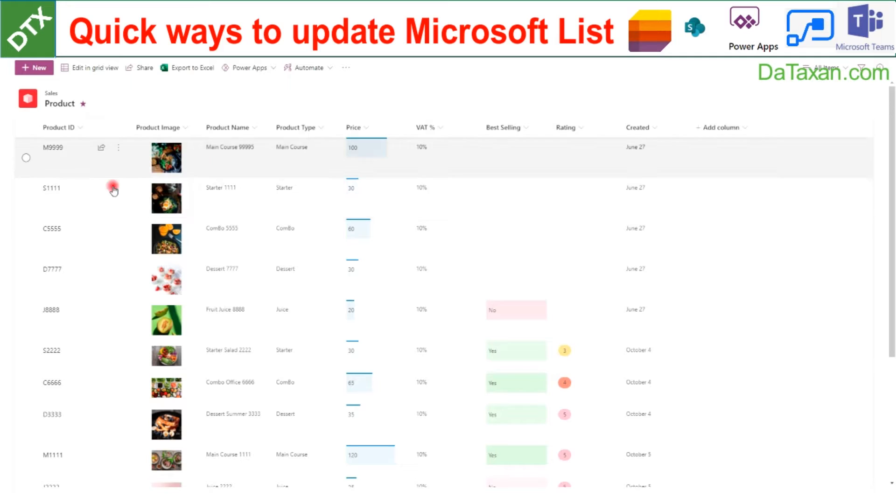
pyautogui.moveTo(86, 234)
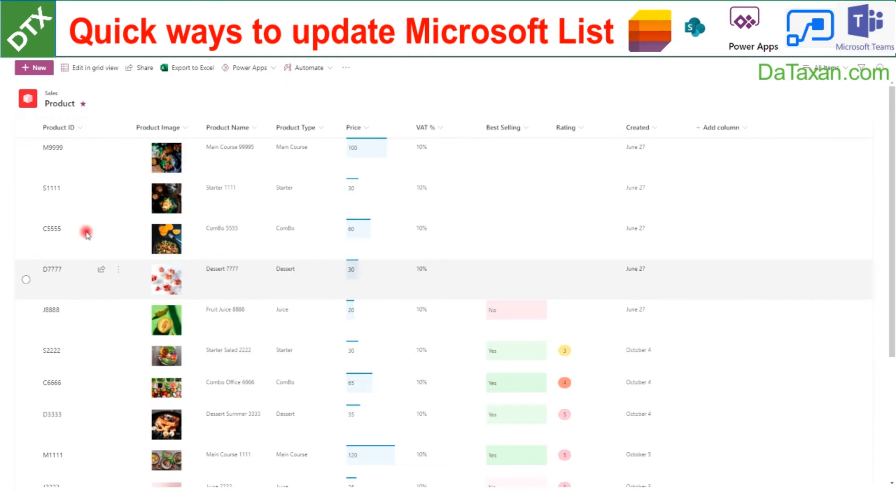
# Step: In grid view, copy the M9999 and S1111 rows and paste them as new items
pyautogui.click(94, 68)
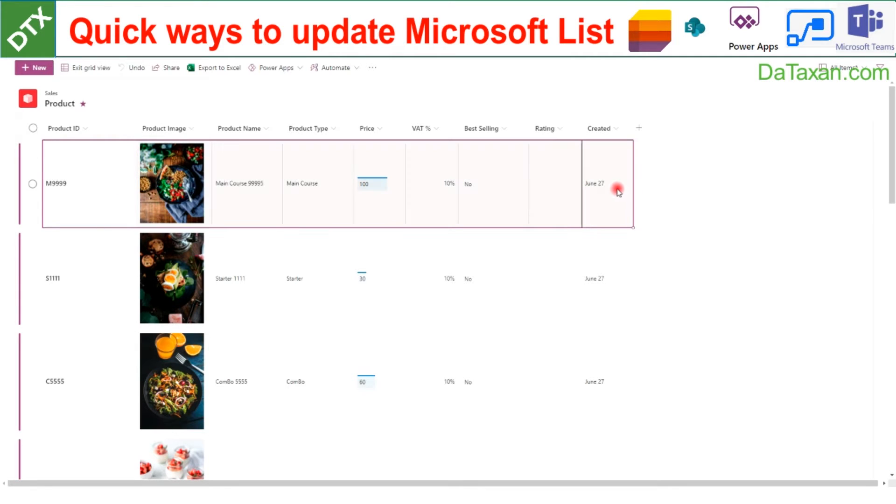
pyautogui.click(609, 279)
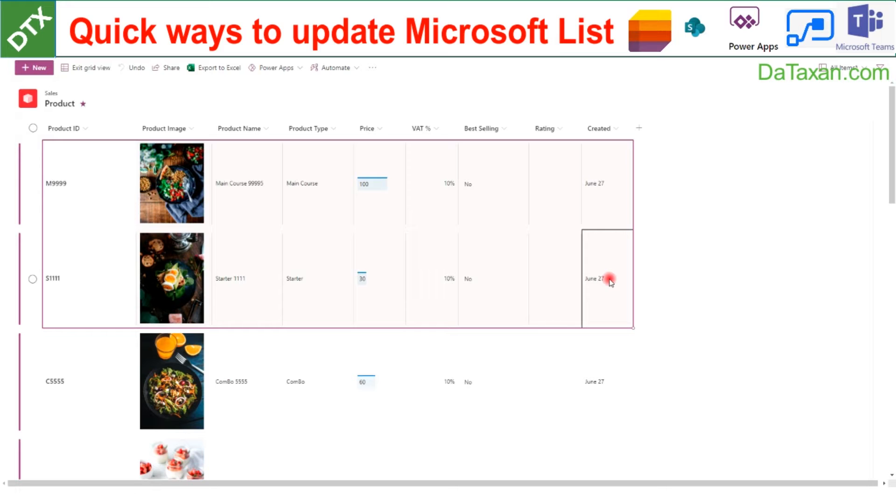
pyautogui.scroll(-3)
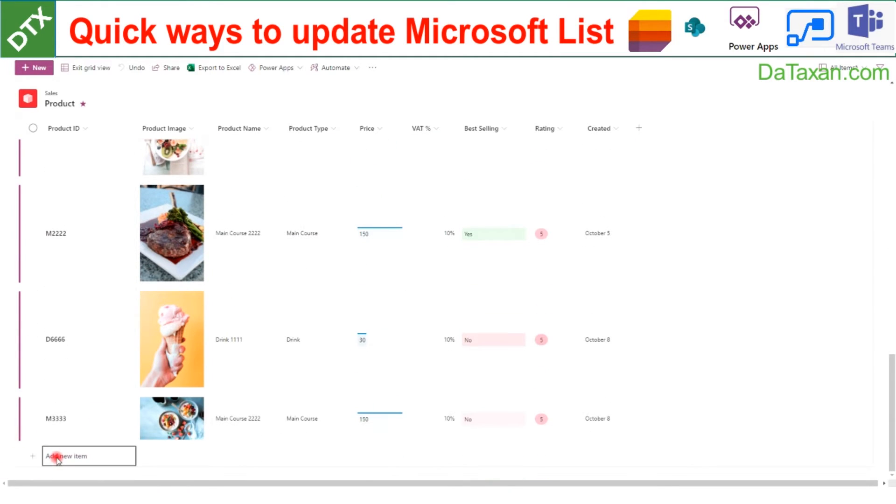
pyautogui.click(68, 457)
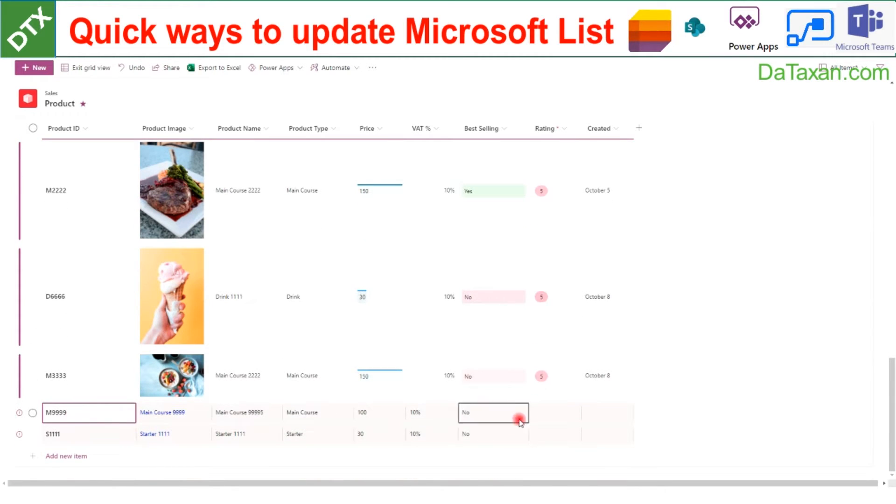
# Step: Alter the pasted M9999 and S1111 product names, triggering a fix-problems warning
pyautogui.click(608, 413)
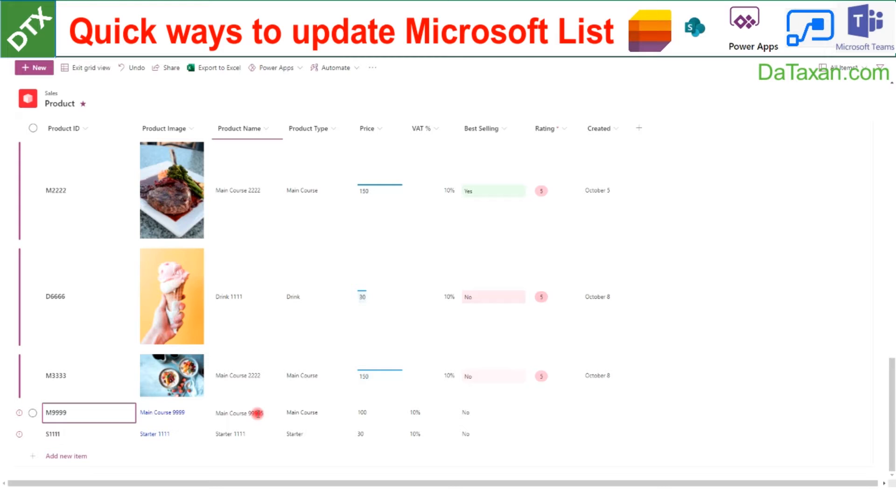
pyautogui.click(247, 434)
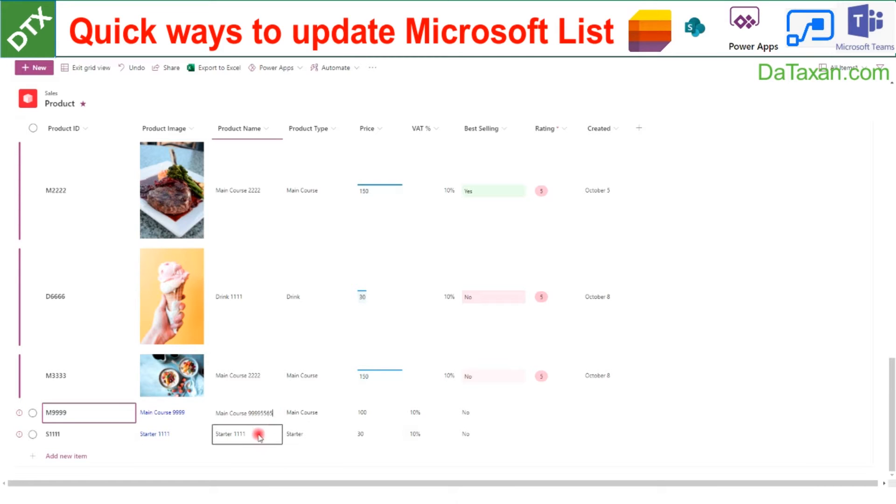
pyautogui.write('ghg')
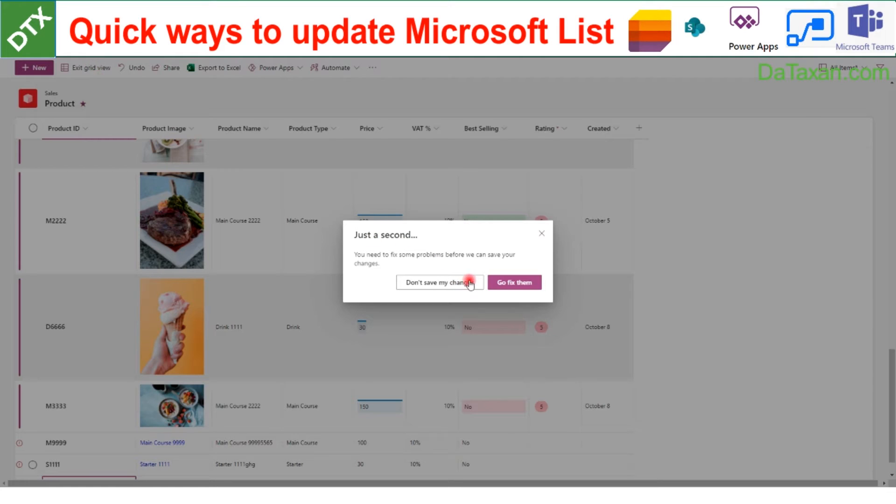
pyautogui.moveTo(515, 283)
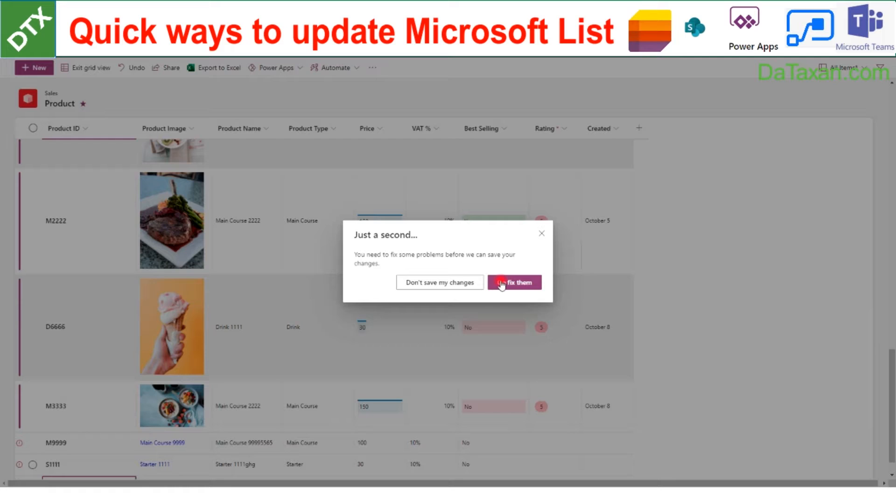
# Step: Go fix the flagged entries, giving the pasted S1111 a Rating of 4 so the items save
pyautogui.click(514, 282)
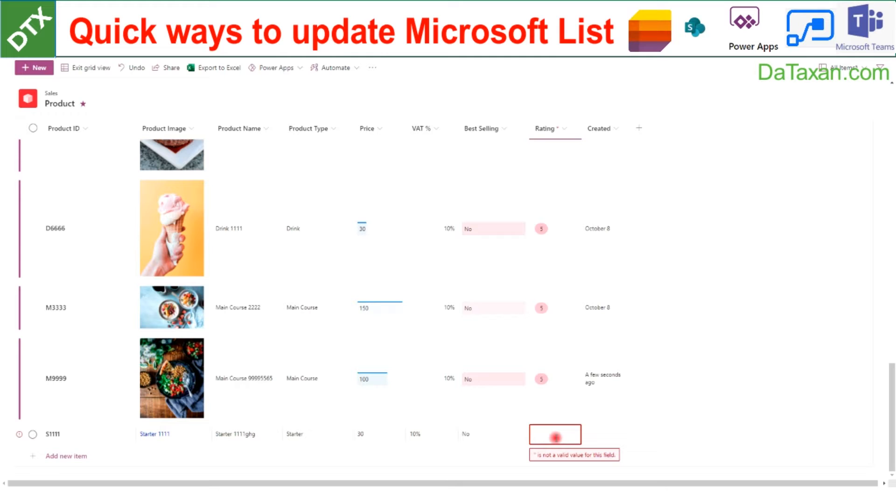
pyautogui.write('4')
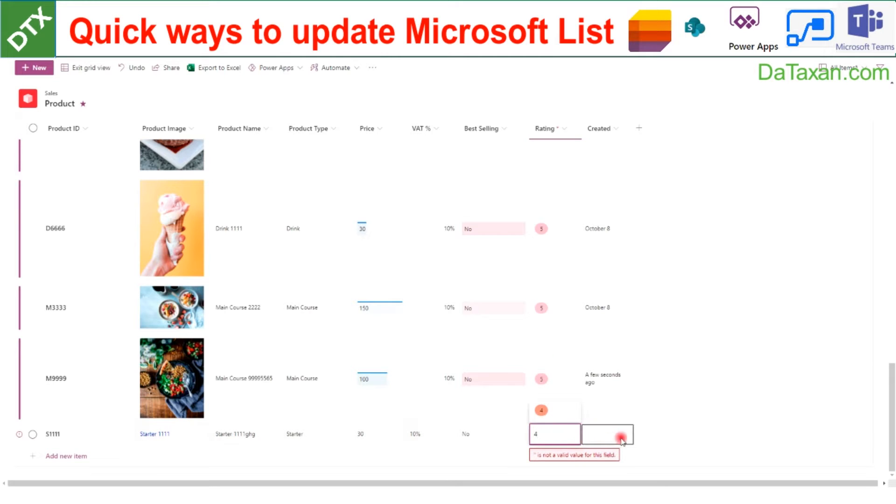
pyautogui.scroll(3)
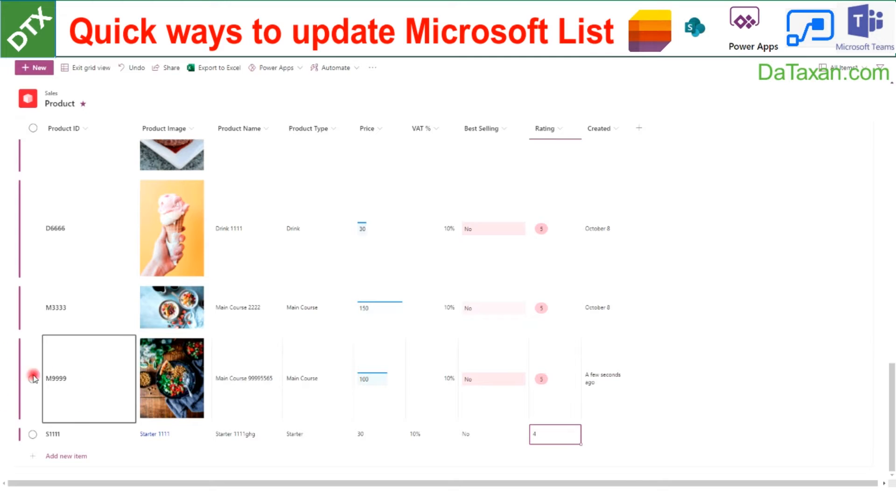
pyautogui.scroll(3)
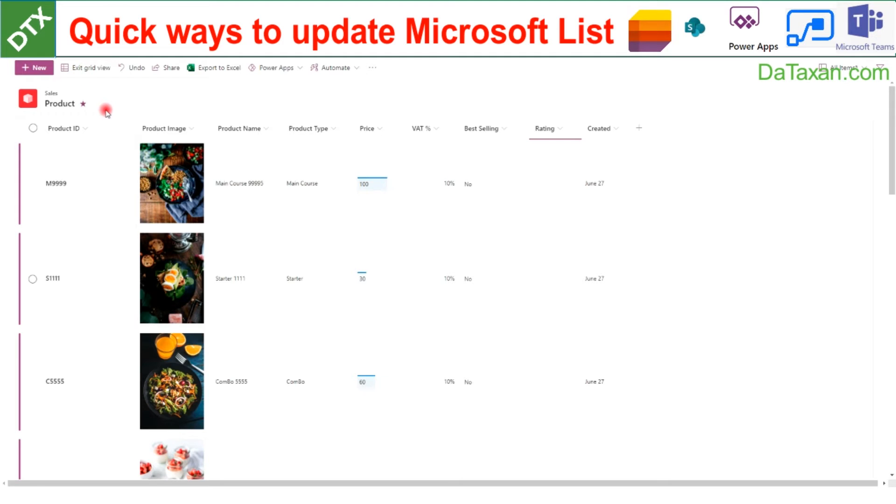
# Step: Exit grid view and select products S1111 and C5555 for a bulk edit
pyautogui.click(90, 67)
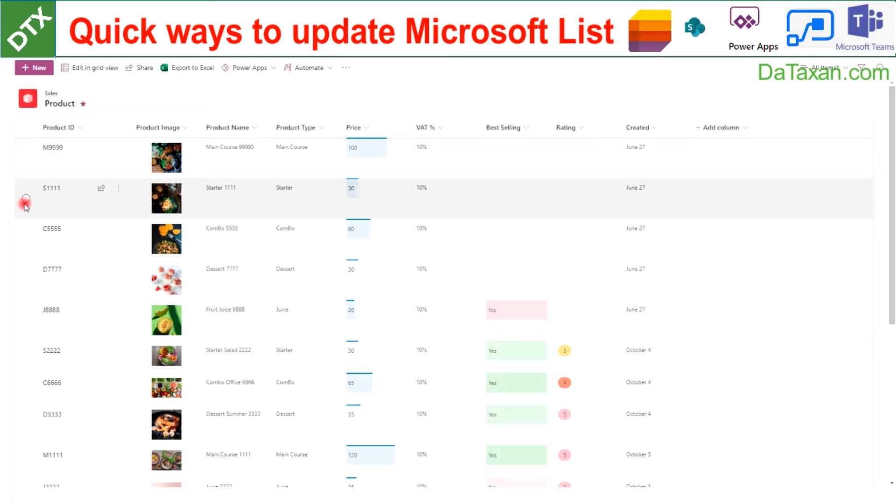
pyautogui.click(25, 198)
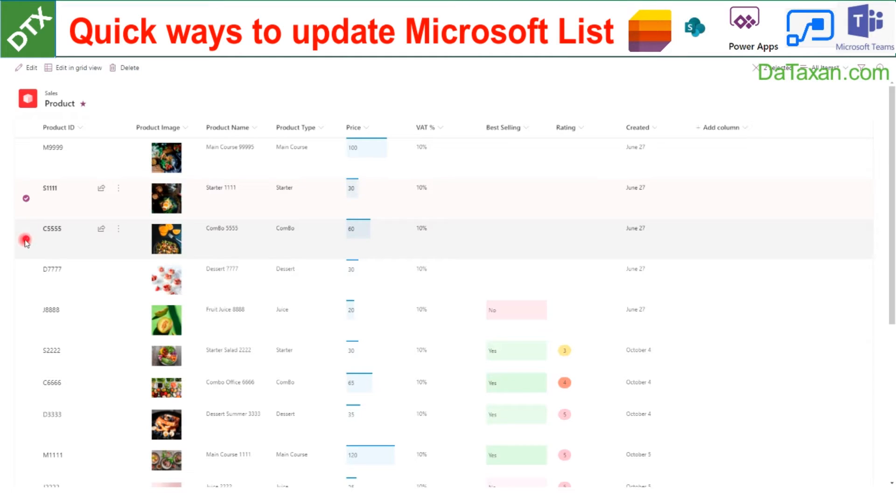
pyautogui.click(25, 239)
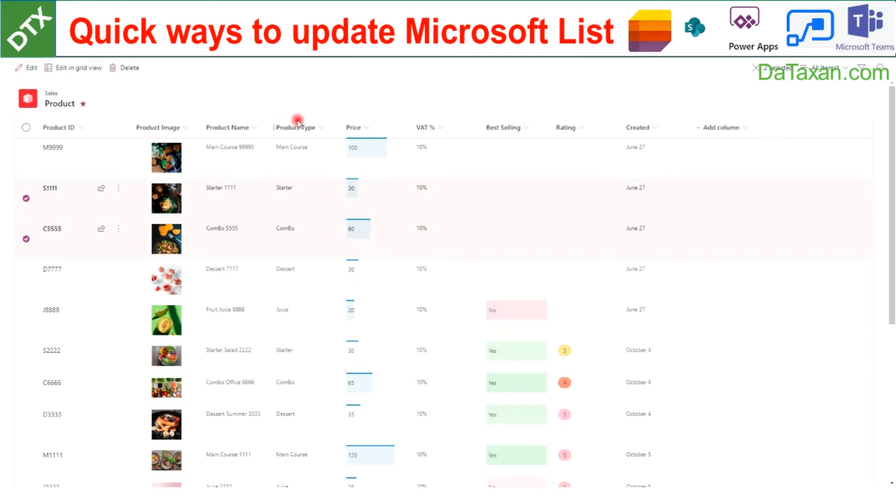
pyautogui.moveTo(282, 197)
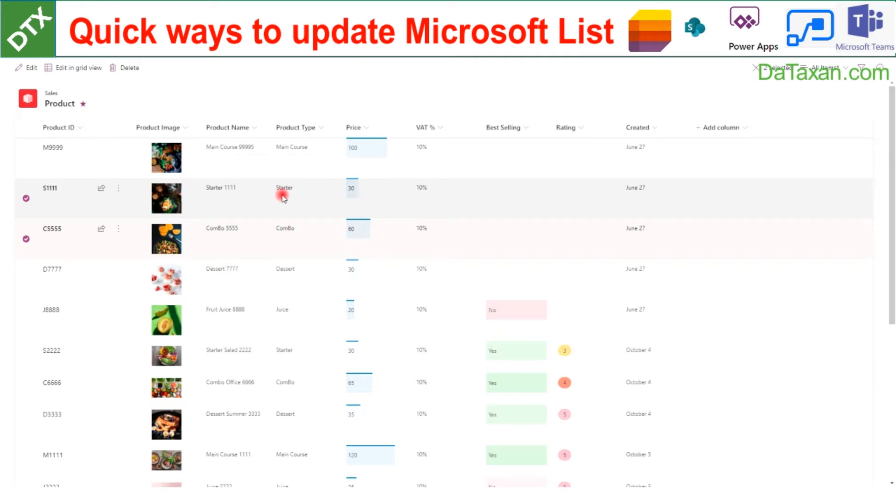
pyautogui.moveTo(272, 236)
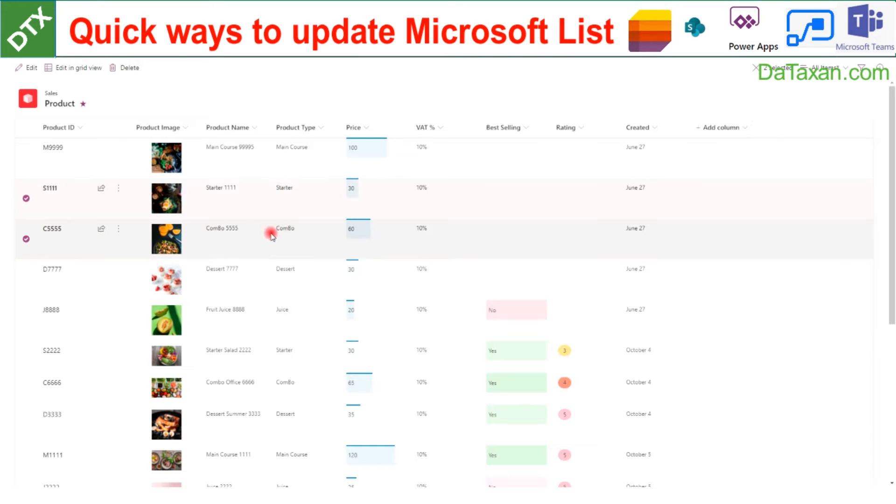
pyautogui.moveTo(295, 269)
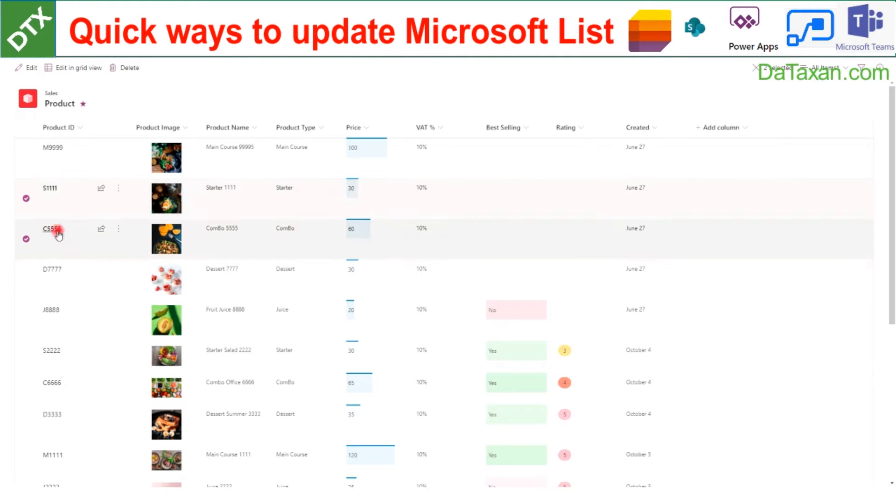
pyautogui.moveTo(832, 109)
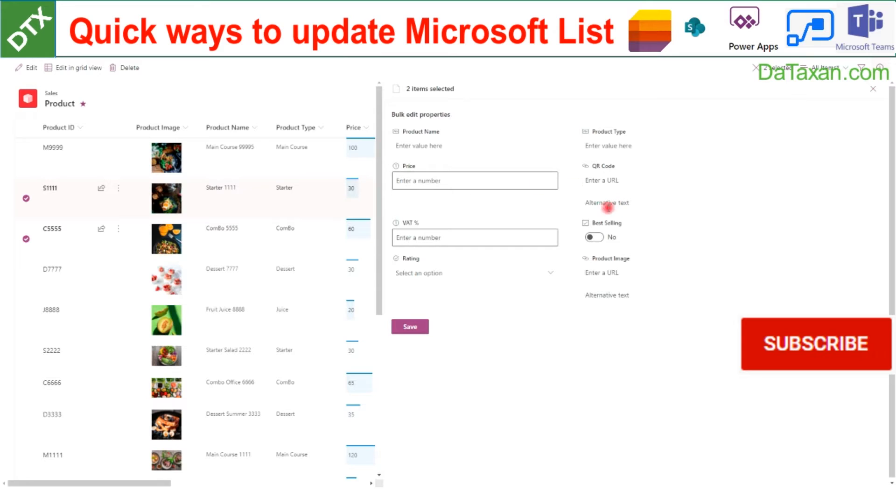
pyautogui.moveTo(688, 148)
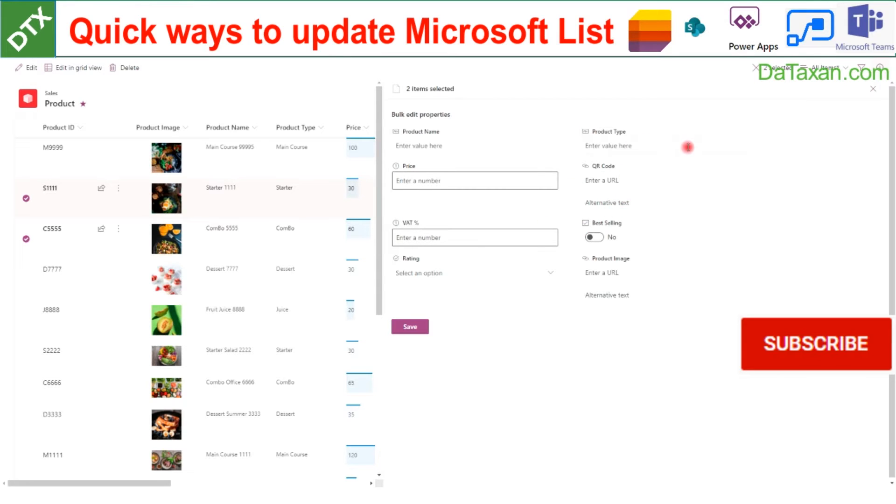
# Step: Bulk edit the Product Type of S1111 and C5555 to Juice and save
pyautogui.click(664, 146)
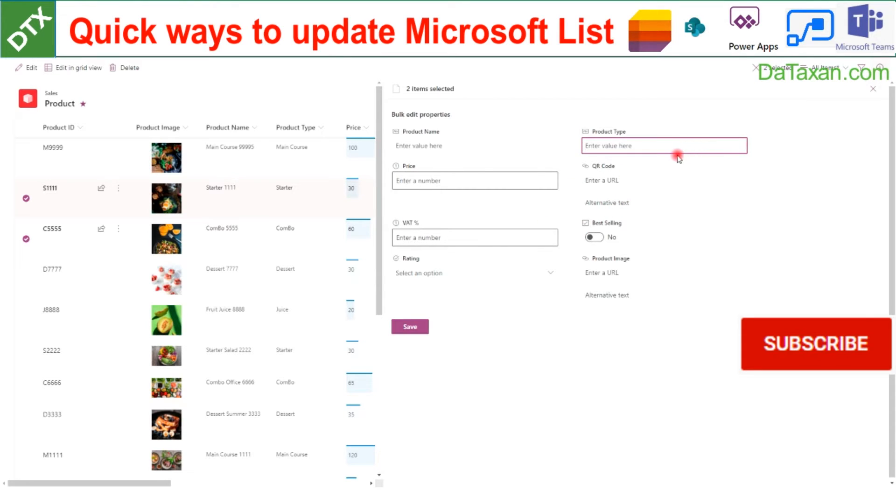
pyautogui.write('Jui')
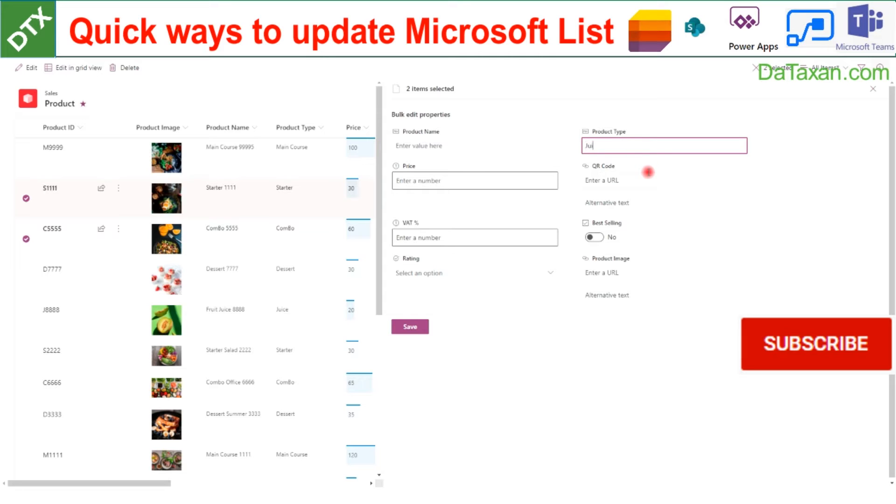
pyautogui.write('ce')
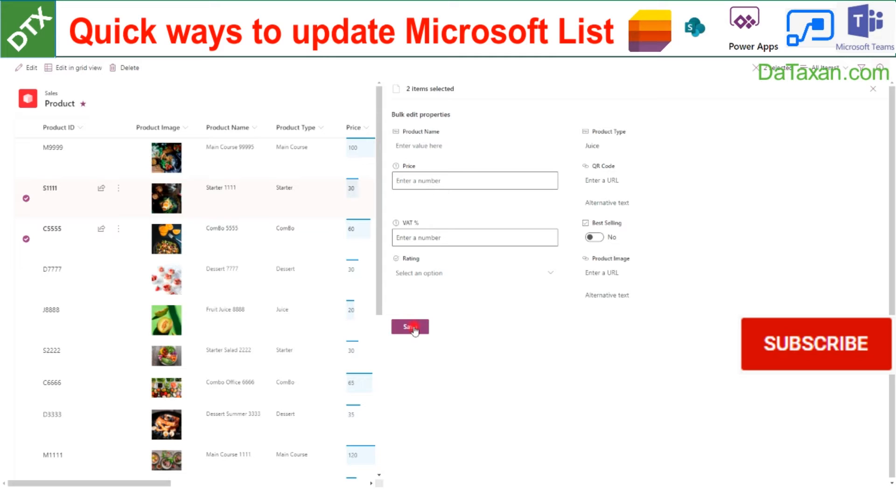
pyautogui.click(410, 327)
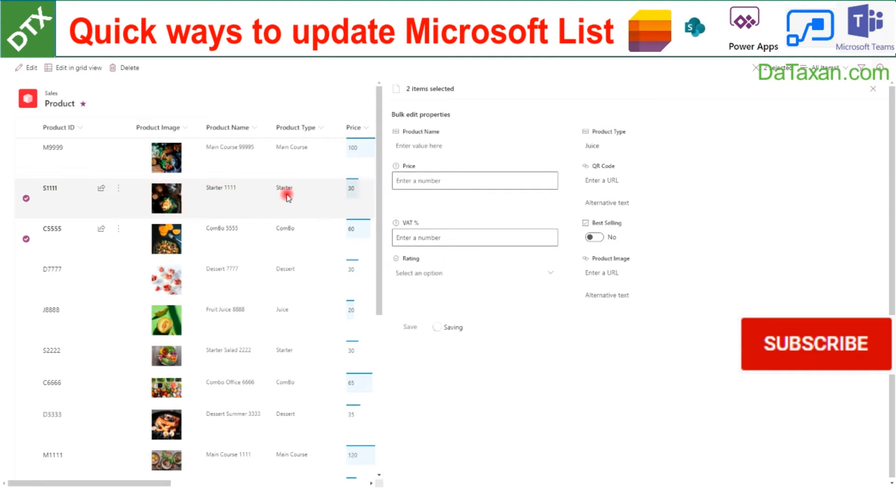
pyautogui.click(410, 327)
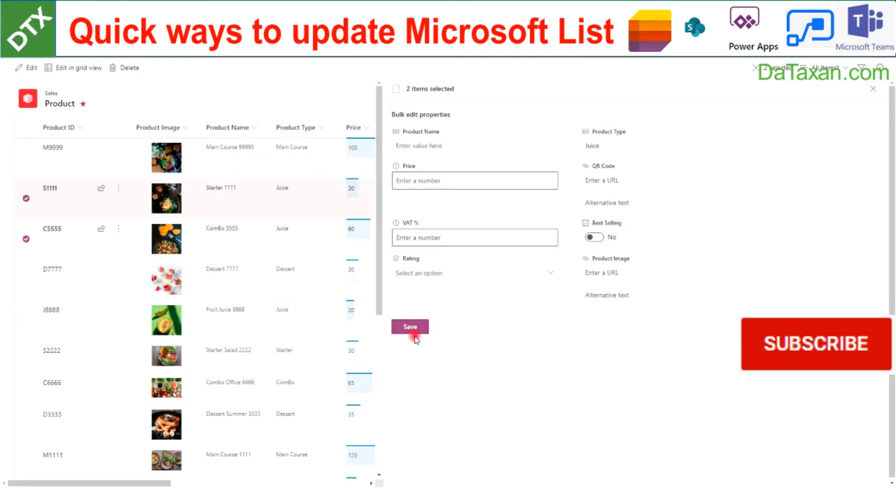
pyautogui.click(410, 326)
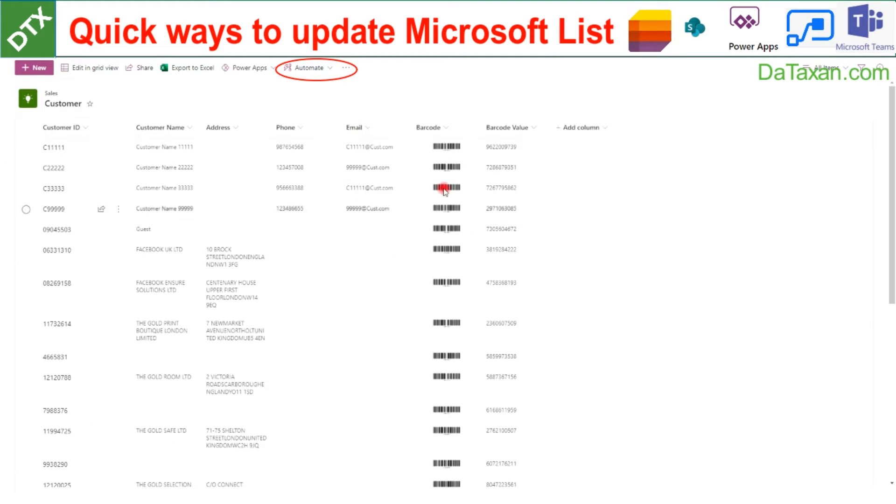
pyautogui.moveTo(172, 250)
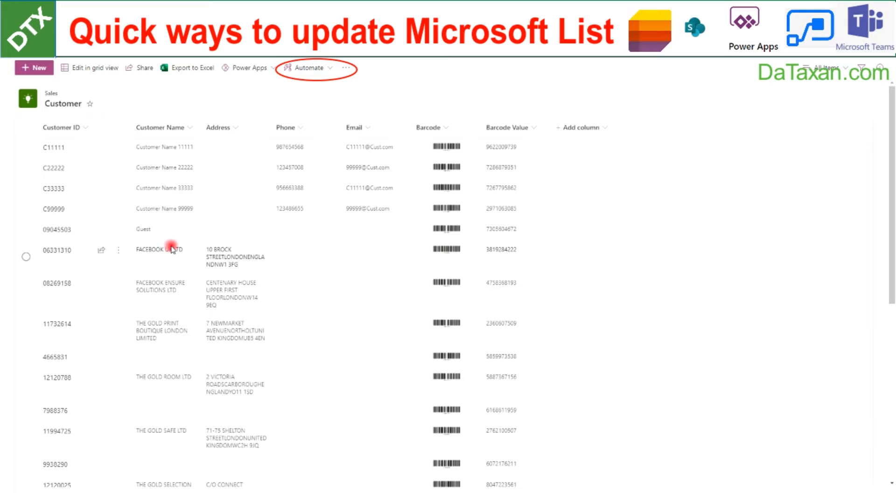
pyautogui.moveTo(186, 251)
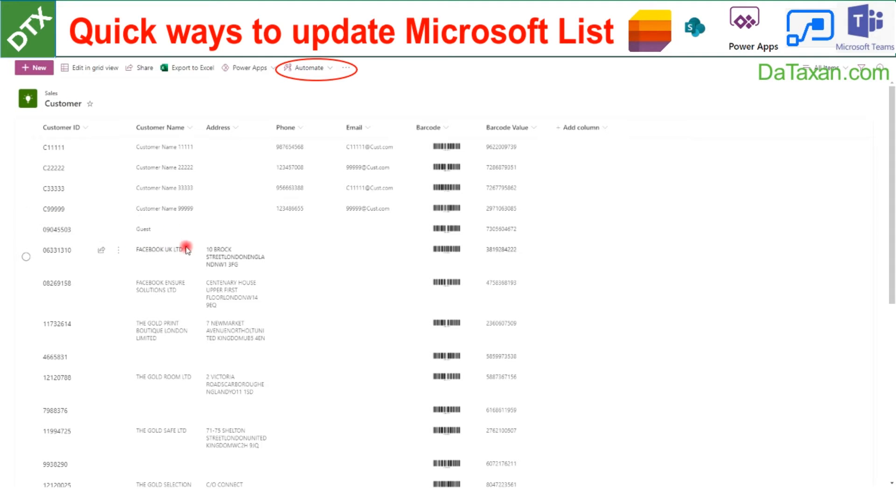
pyautogui.scroll(-3)
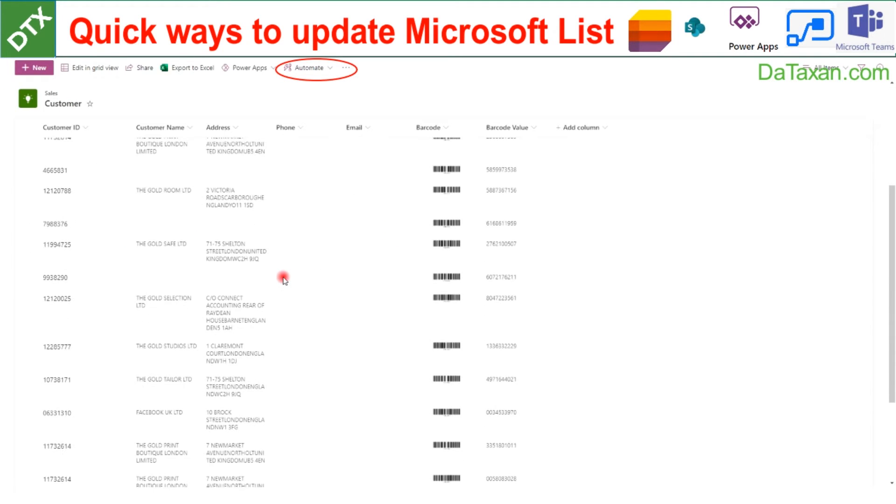
pyautogui.scroll(3)
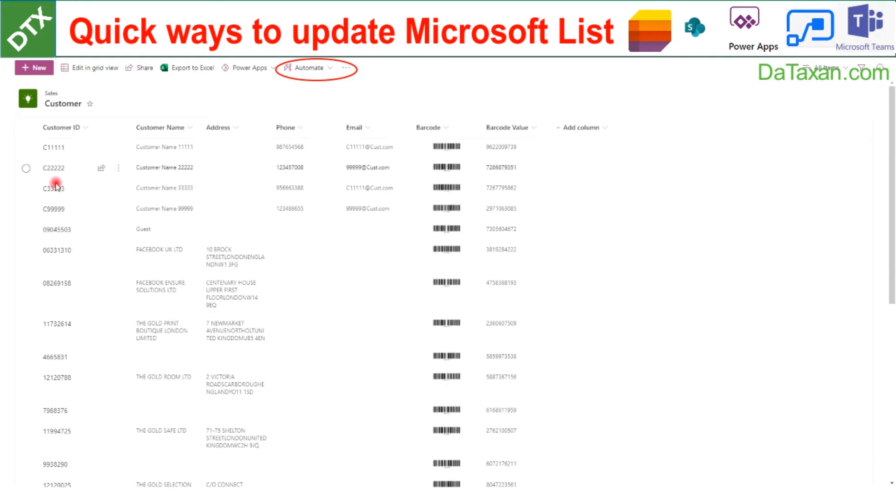
pyautogui.moveTo(48, 230)
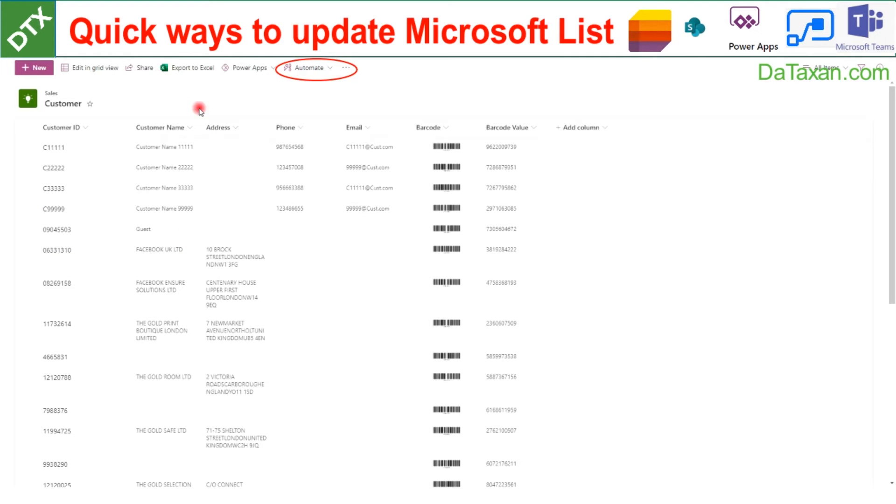
pyautogui.moveTo(155, 140)
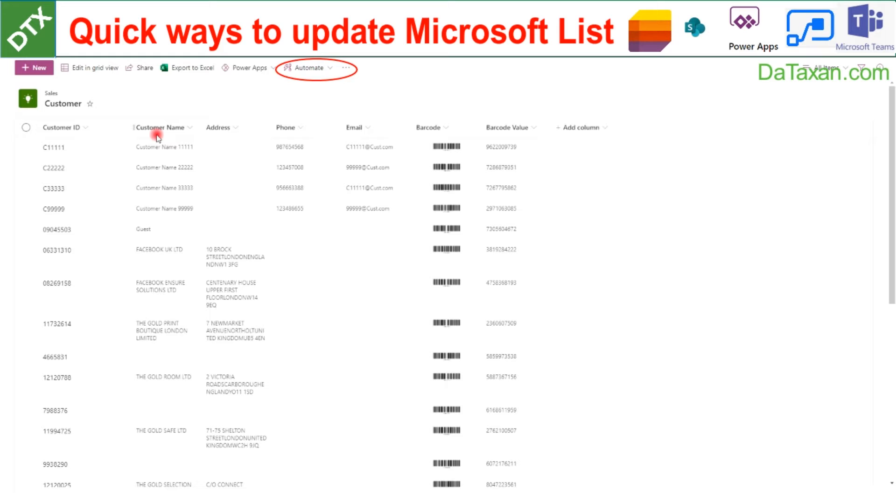
pyautogui.moveTo(150, 250)
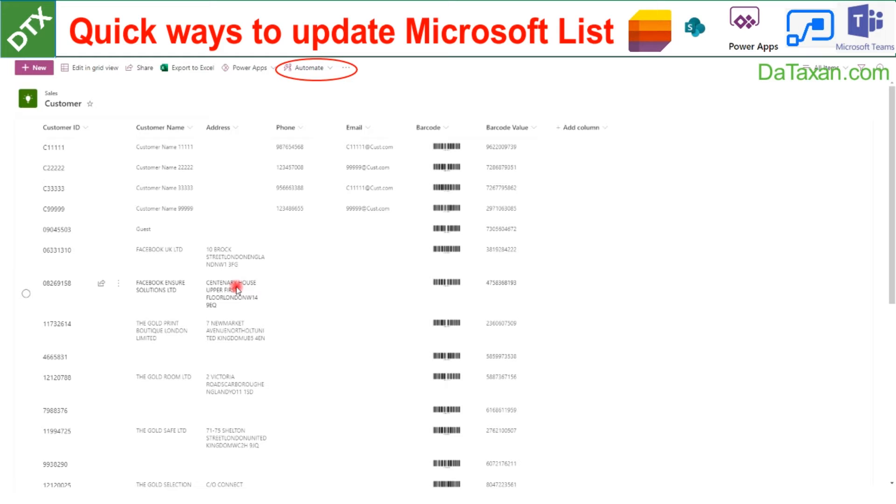
pyautogui.scroll(-3)
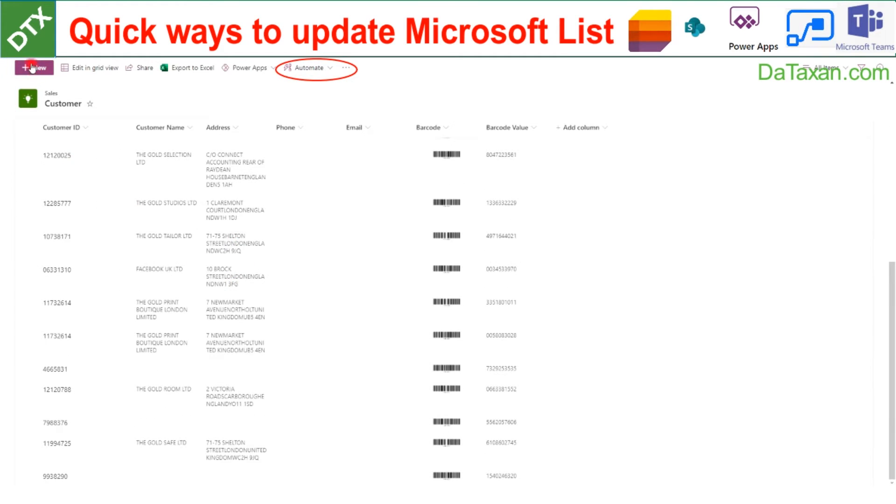
pyautogui.click(34, 68)
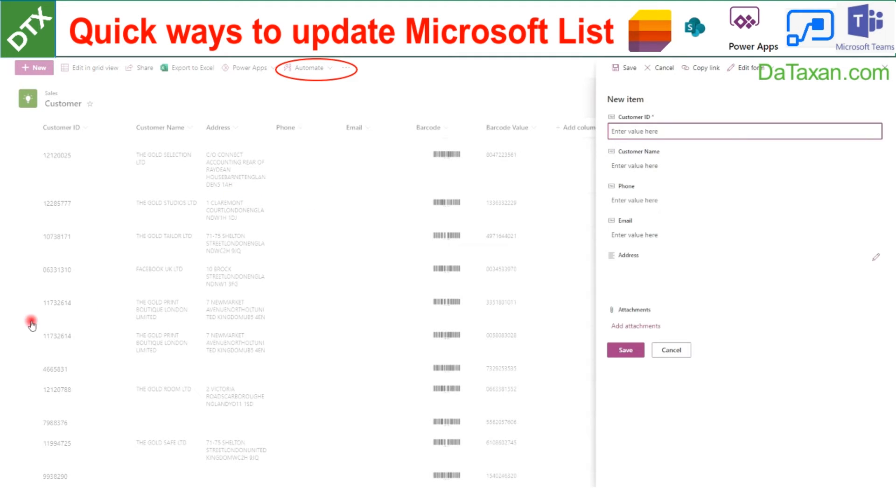
pyautogui.moveTo(43, 285)
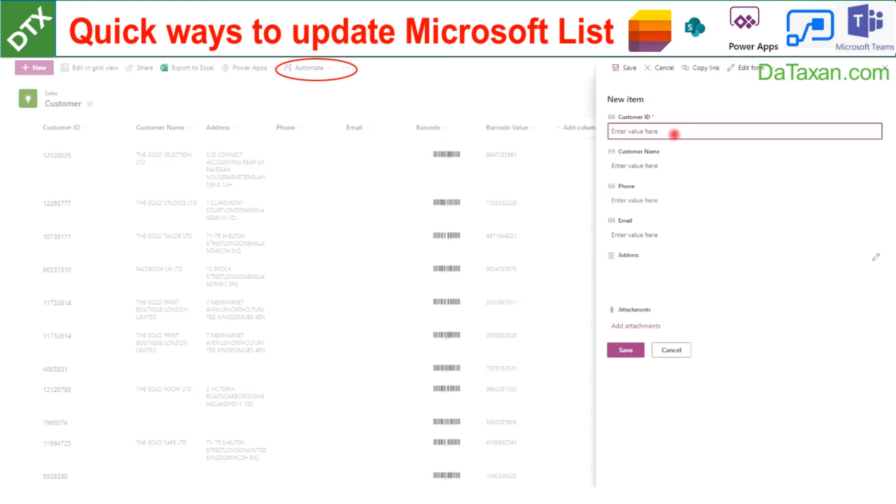
pyautogui.write('12000')
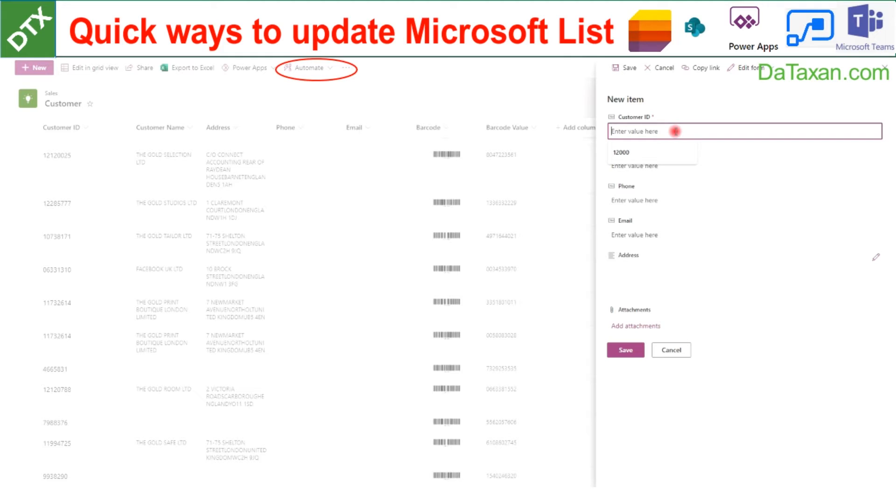
pyautogui.write('06331')
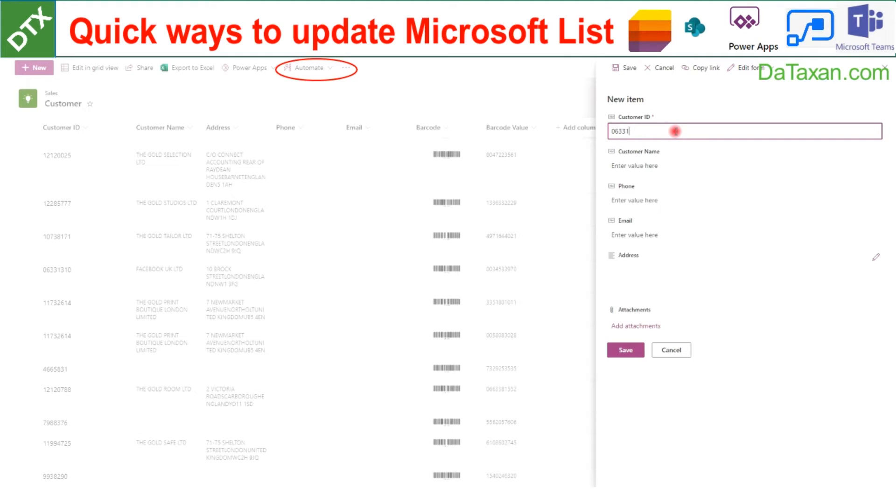
pyautogui.write('310')
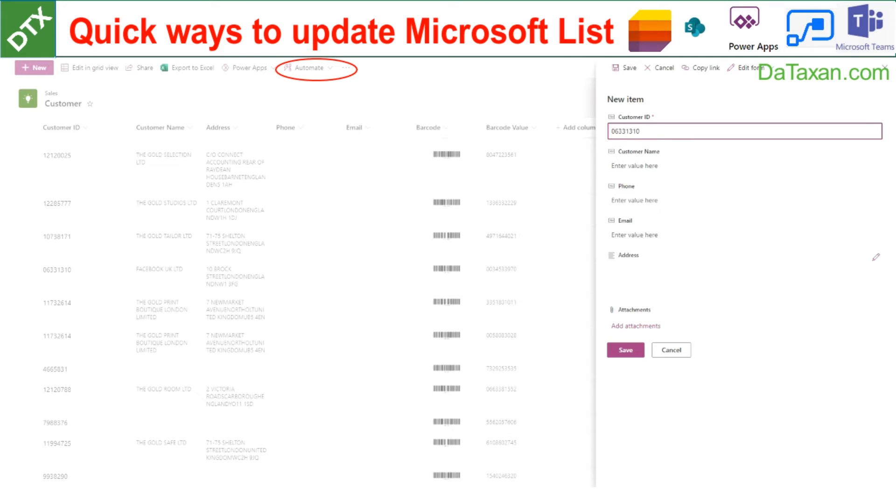
pyautogui.moveTo(644, 166)
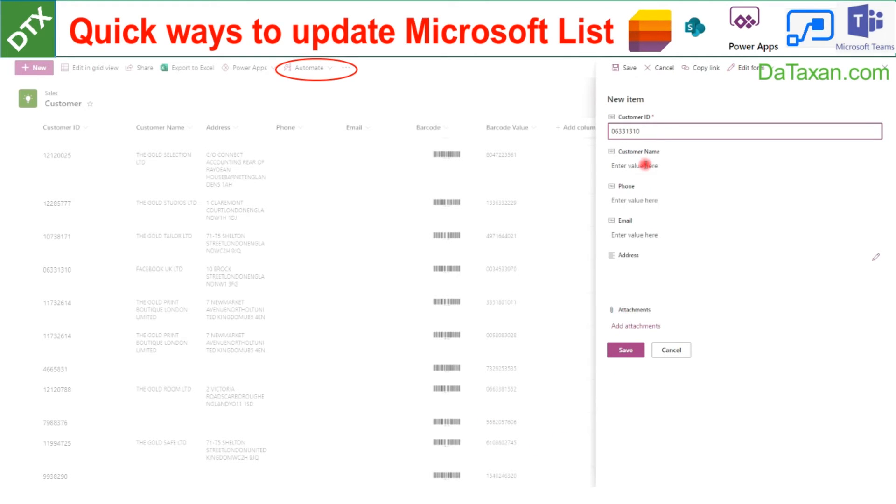
pyautogui.click(743, 165)
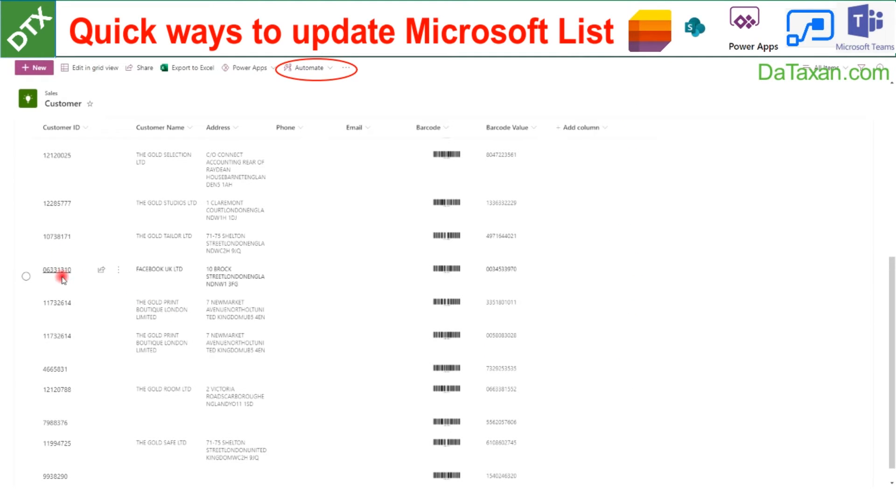
pyautogui.scroll(-3)
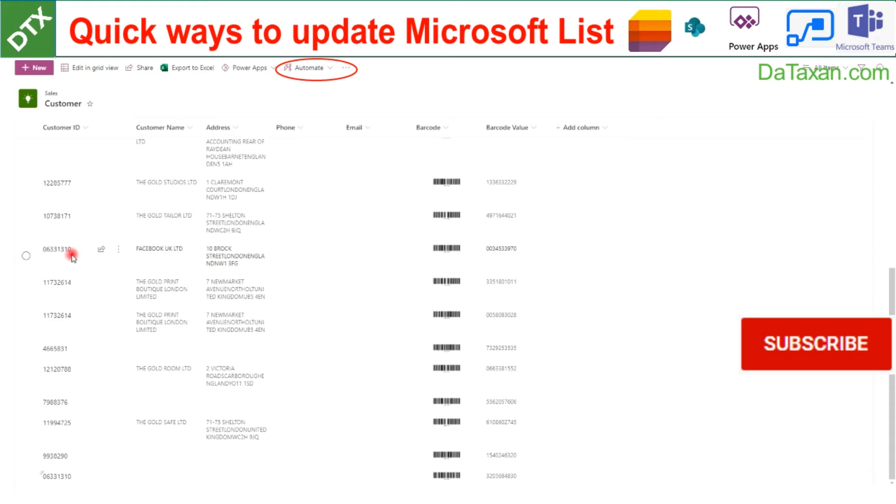
pyautogui.moveTo(69, 472)
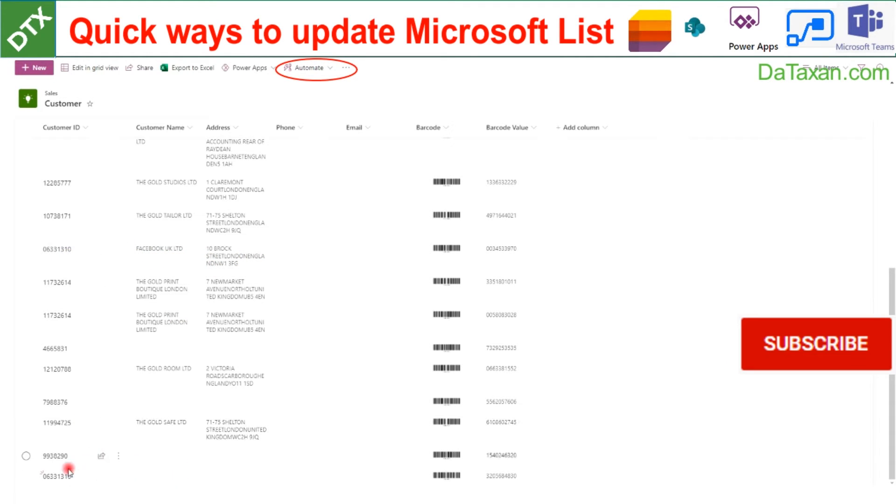
pyautogui.moveTo(209, 479)
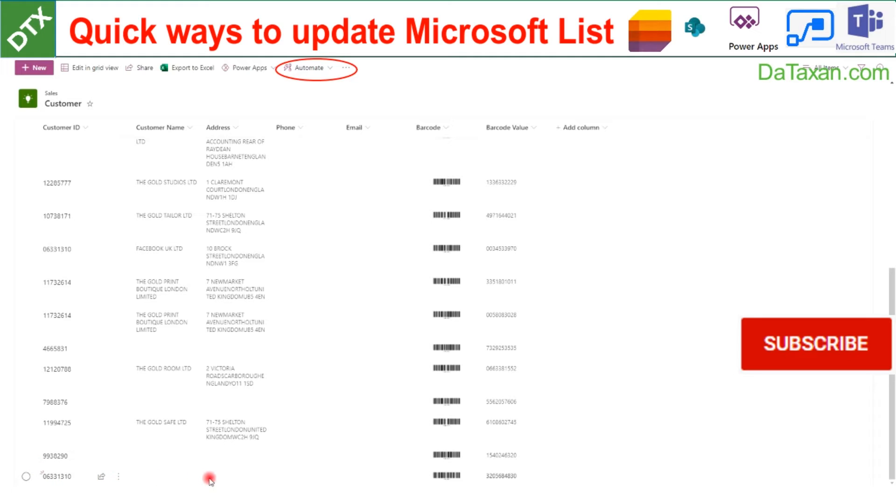
pyautogui.moveTo(166, 479)
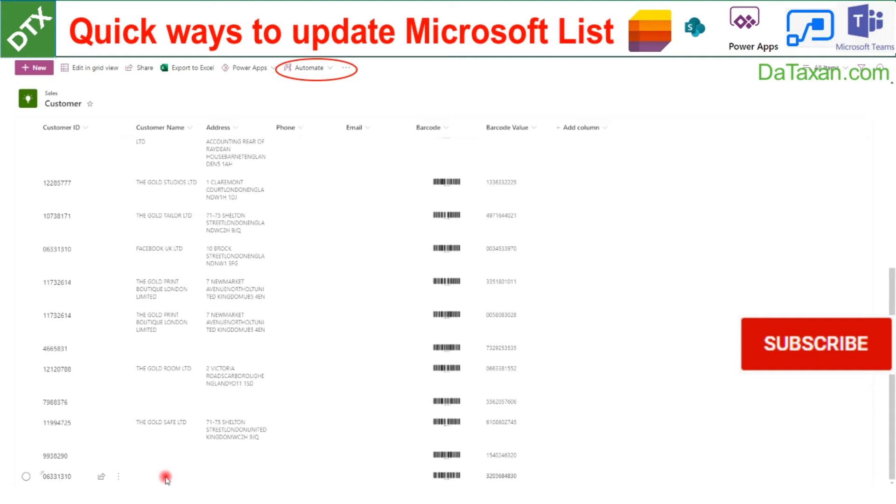
pyautogui.moveTo(213, 481)
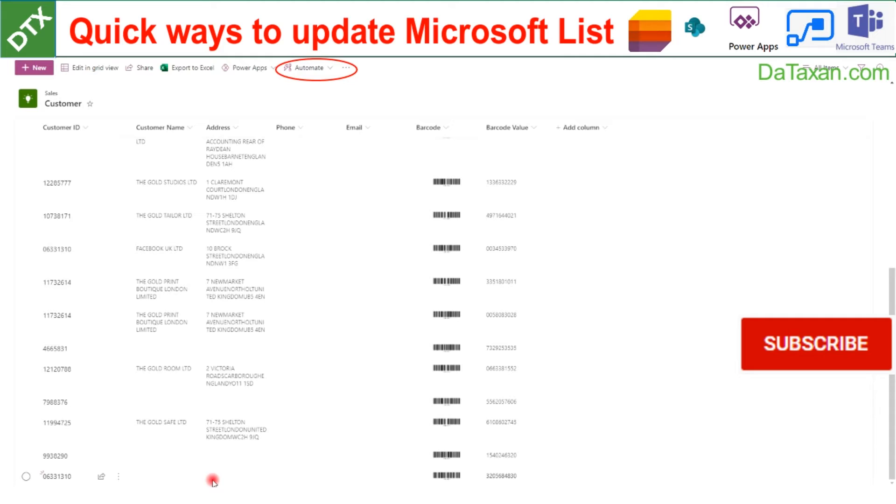
pyautogui.moveTo(173, 471)
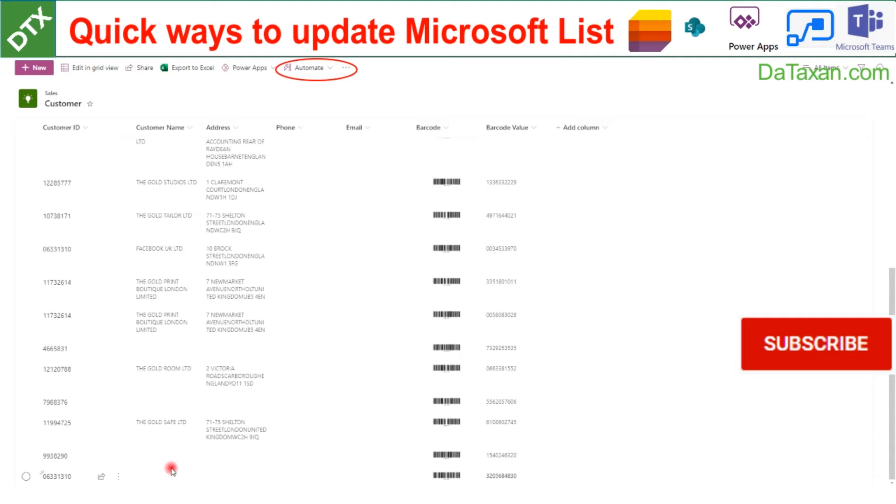
pyautogui.moveTo(328, 481)
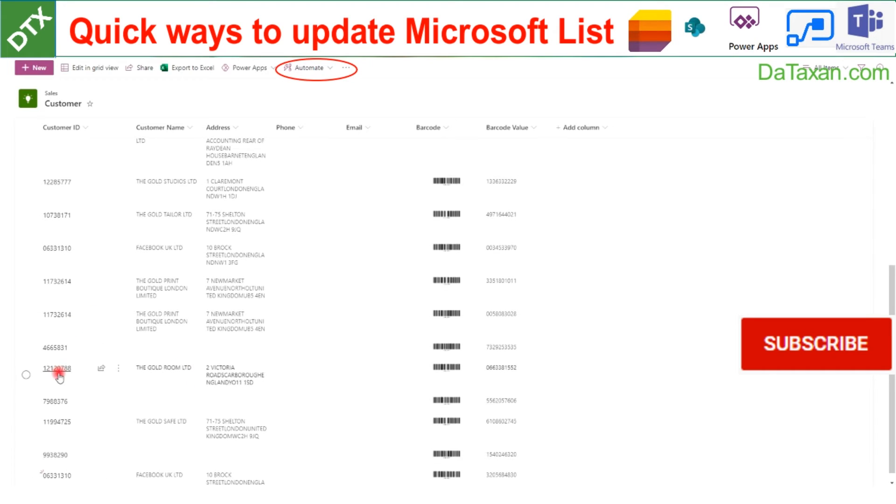
pyautogui.scroll(-3)
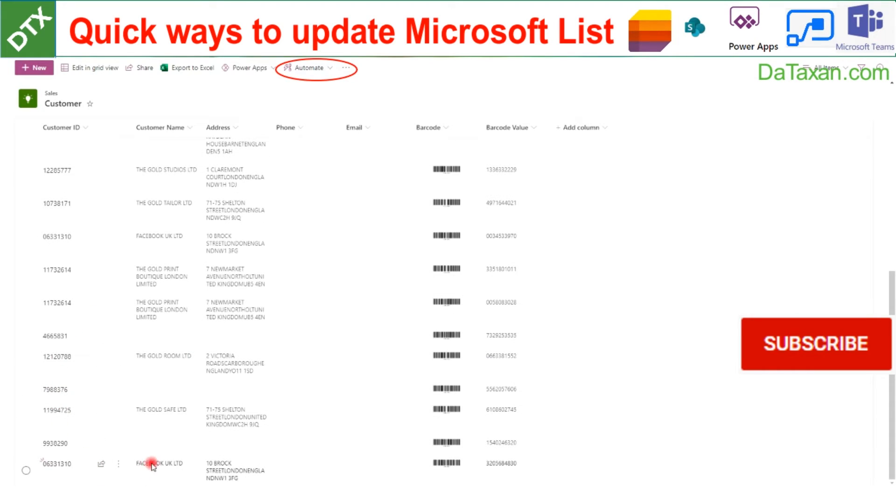
pyautogui.moveTo(252, 474)
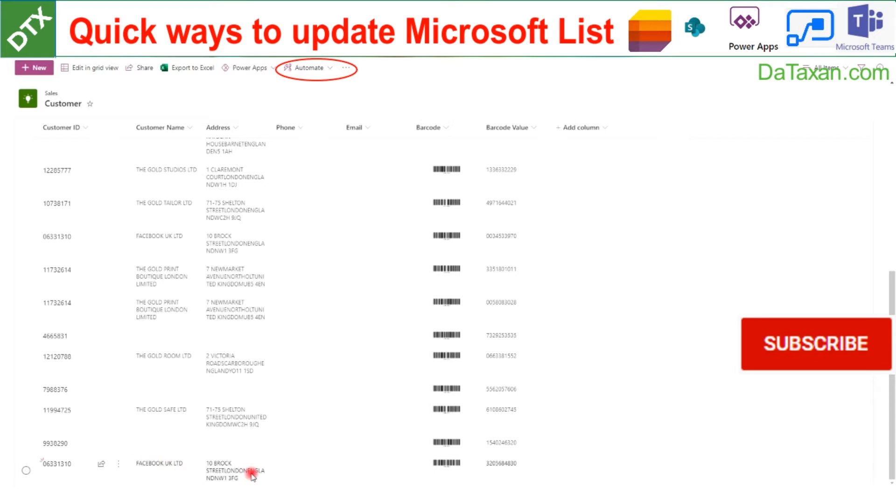
pyautogui.moveTo(186, 443)
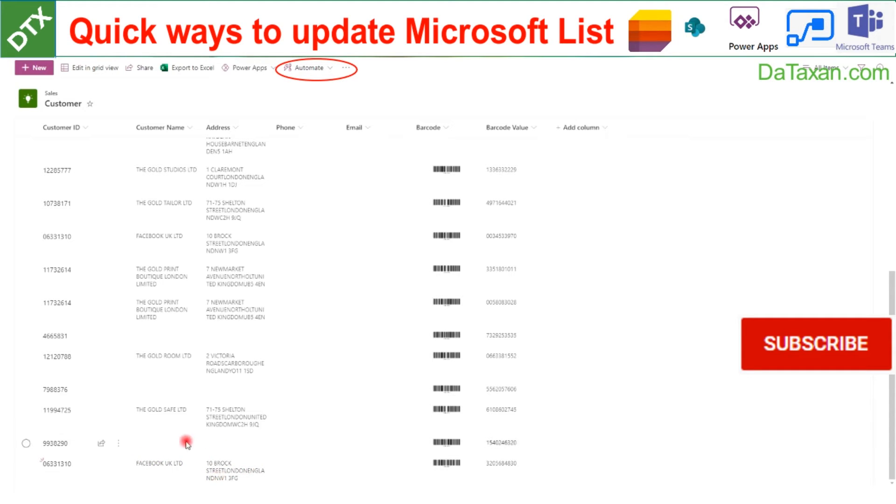
pyautogui.moveTo(305, 245)
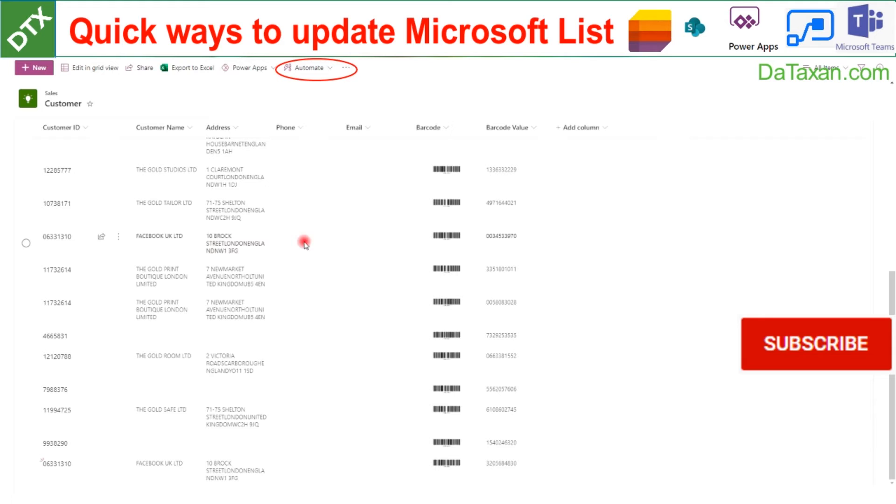
pyautogui.moveTo(275, 479)
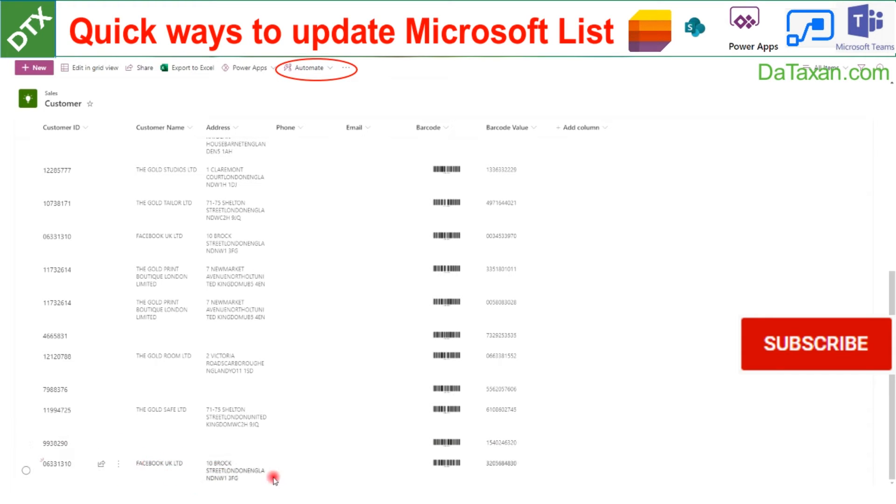
pyautogui.moveTo(645, 74)
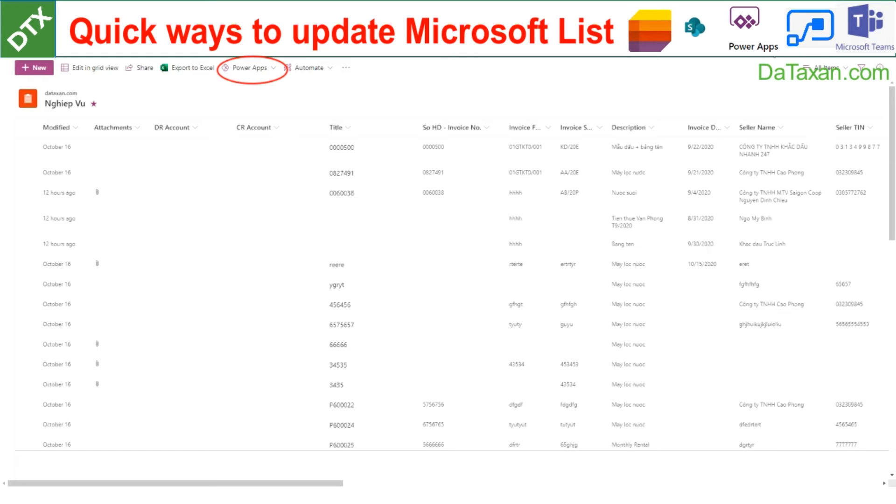
pyautogui.moveTo(247, 74)
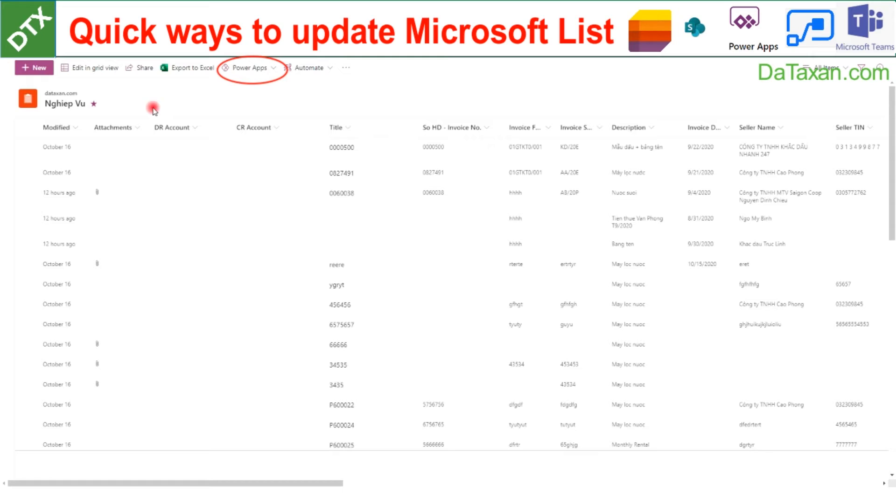
pyautogui.moveTo(343, 158)
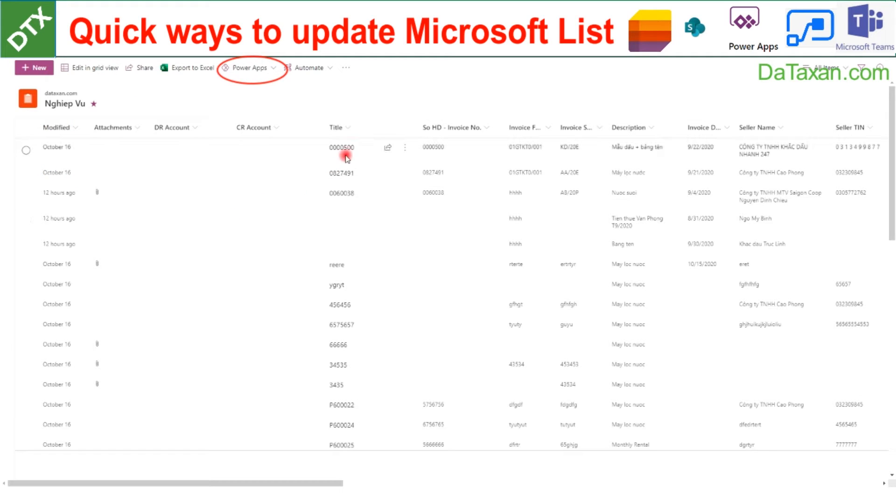
# Step: Bring up the details pane of Nghiep Vu item 0000500
pyautogui.click(343, 147)
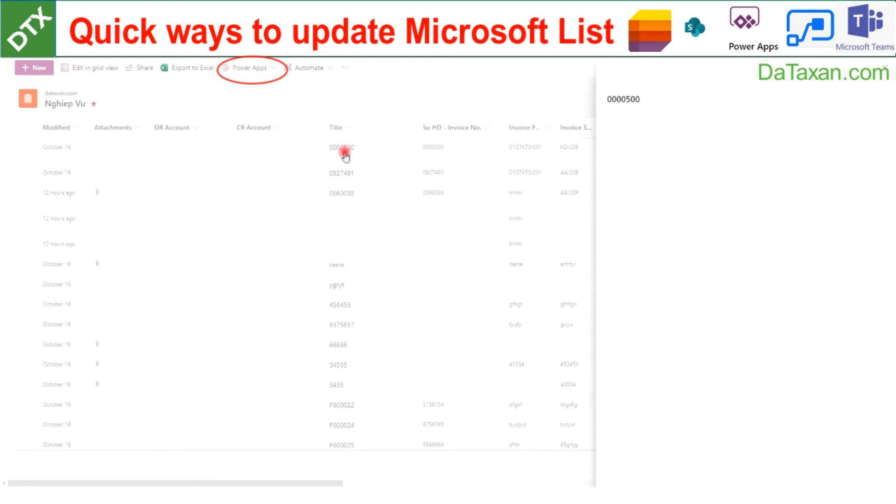
pyautogui.click(341, 147)
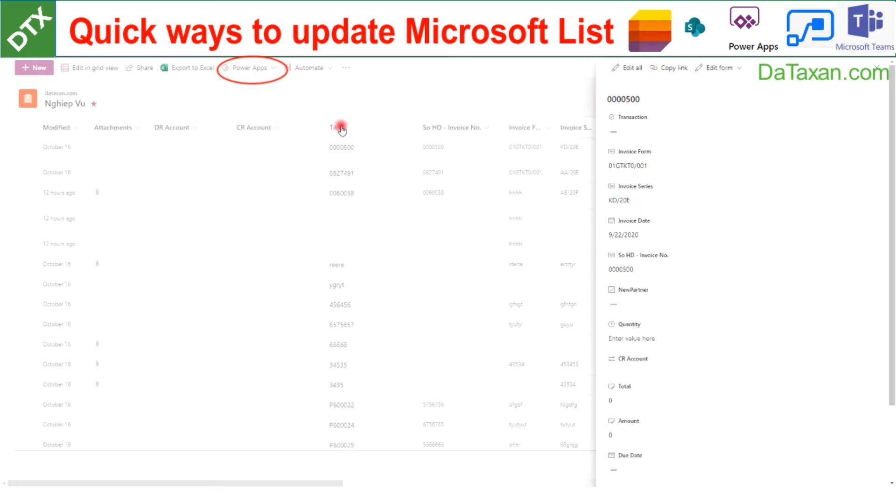
pyautogui.moveTo(633, 160)
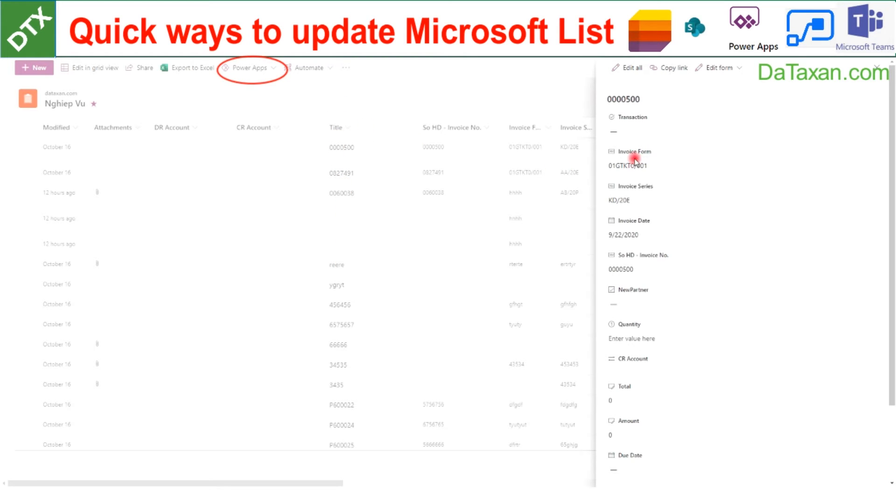
pyautogui.moveTo(707, 199)
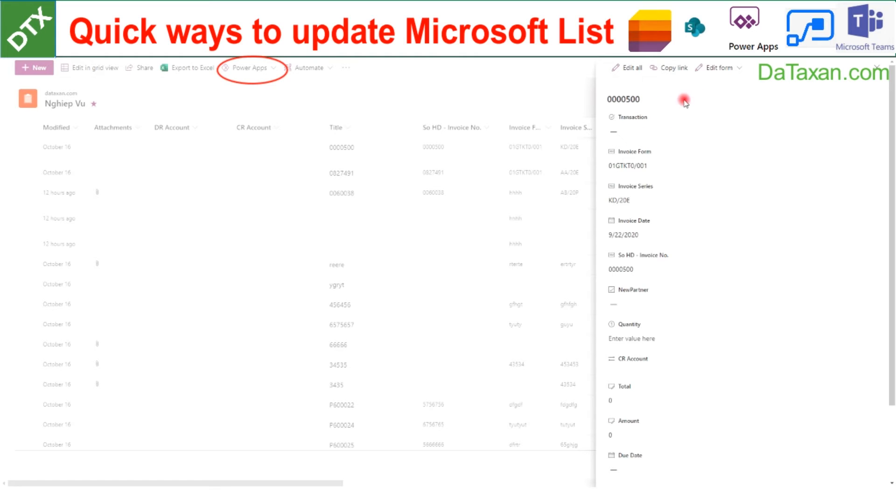
pyautogui.moveTo(657, 102)
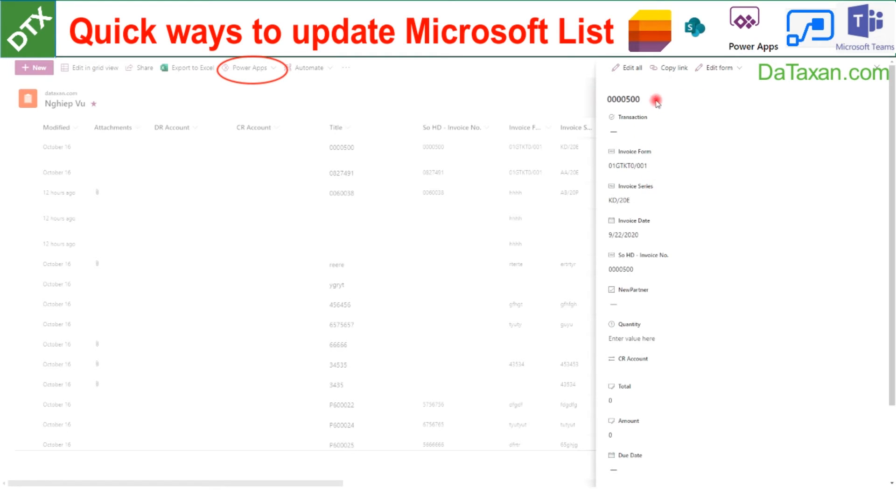
pyautogui.moveTo(691, 255)
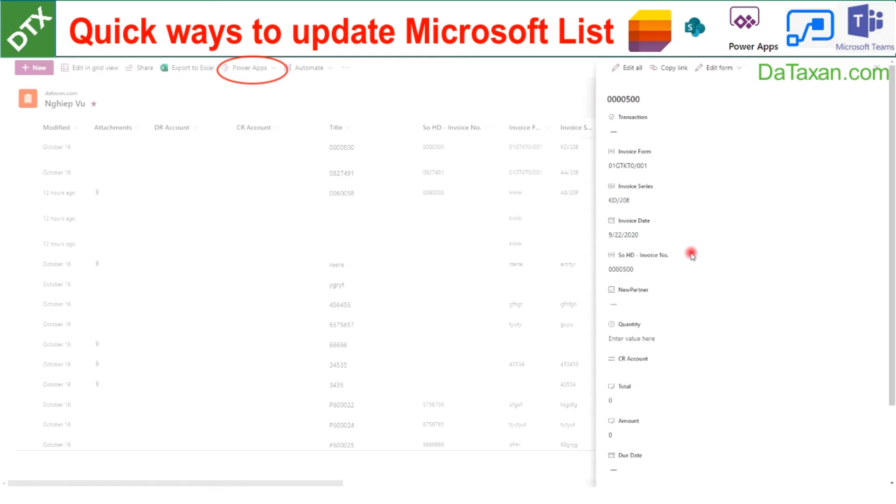
pyautogui.moveTo(654, 120)
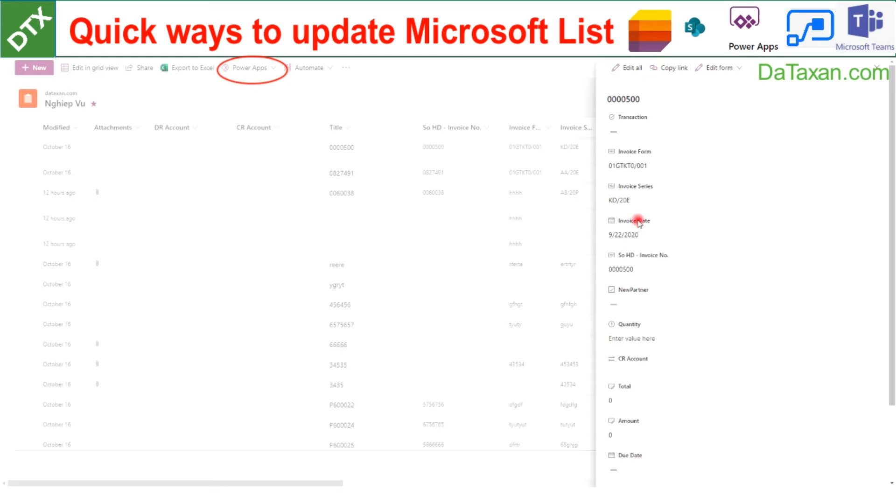
pyautogui.moveTo(227, 84)
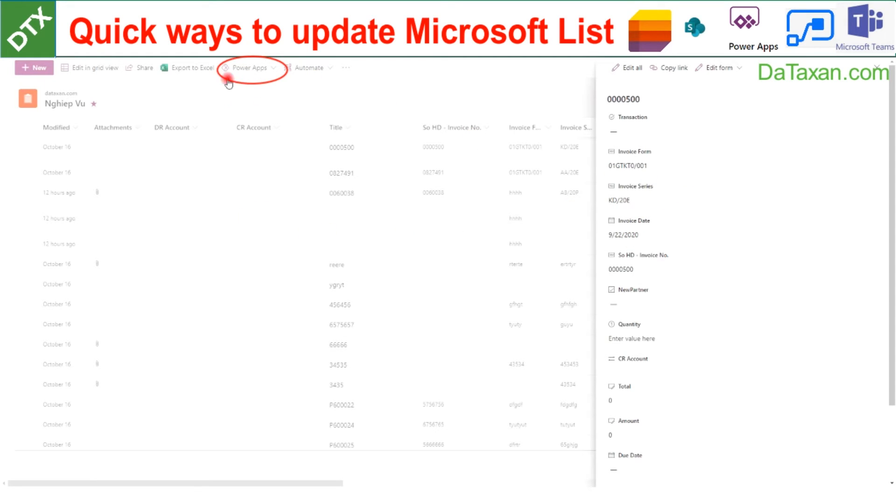
pyautogui.moveTo(324, 219)
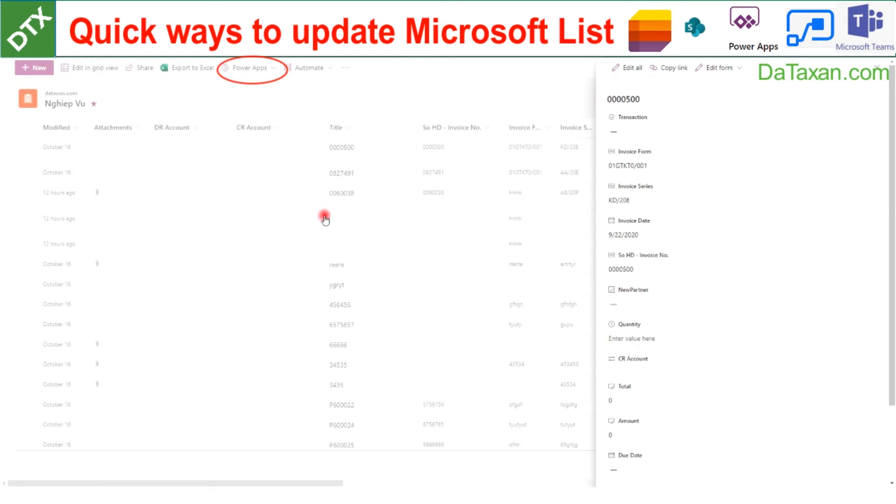
pyautogui.moveTo(402, 201)
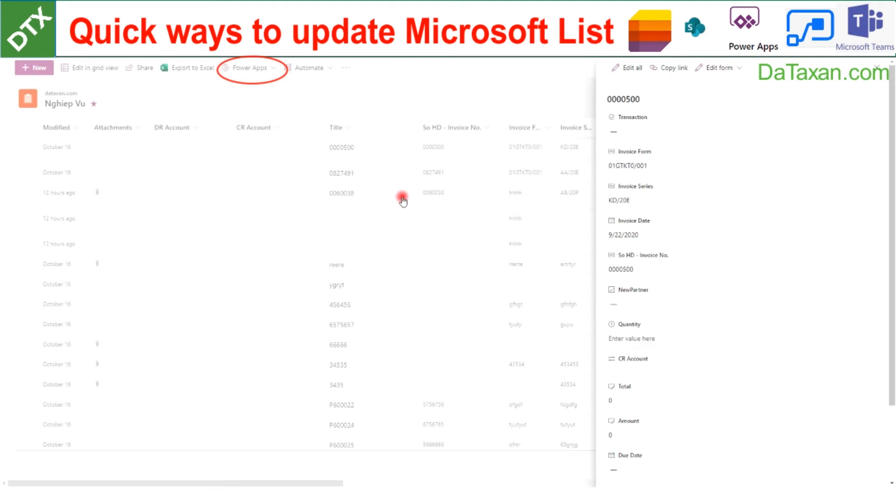
pyautogui.moveTo(393, 171)
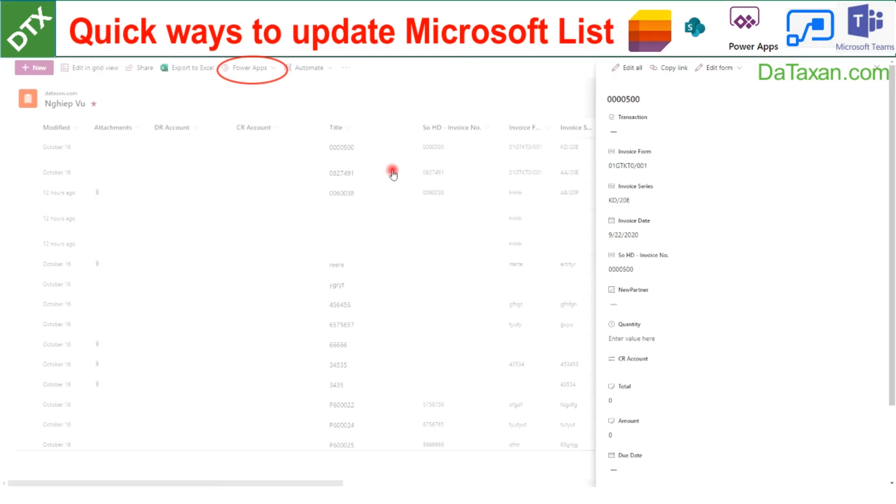
pyautogui.moveTo(625, 174)
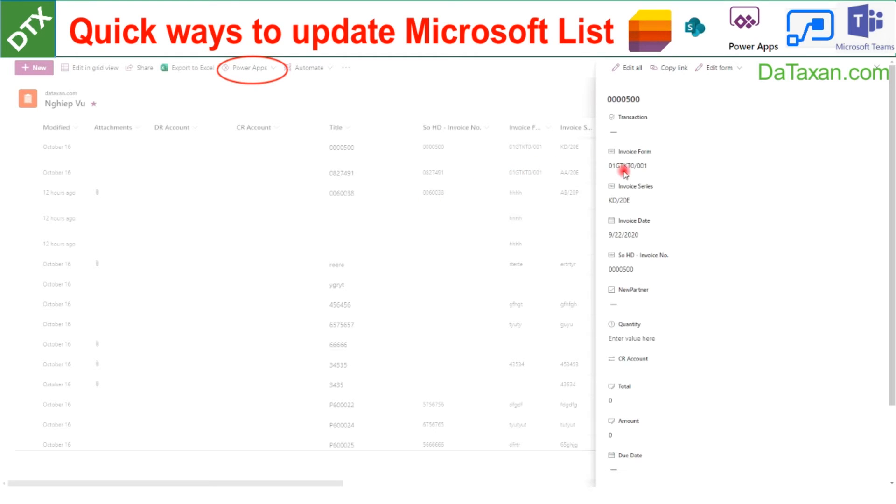
pyautogui.moveTo(736, 177)
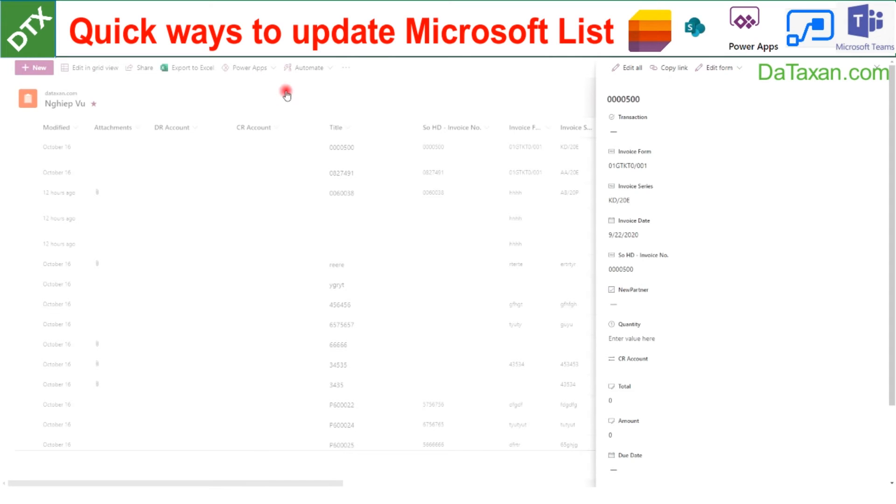
pyautogui.moveTo(655, 142)
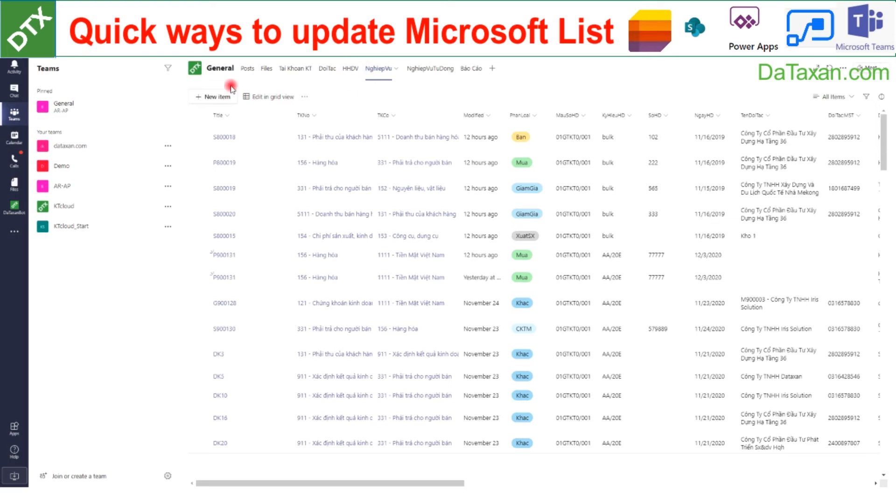
pyautogui.moveTo(566, 153)
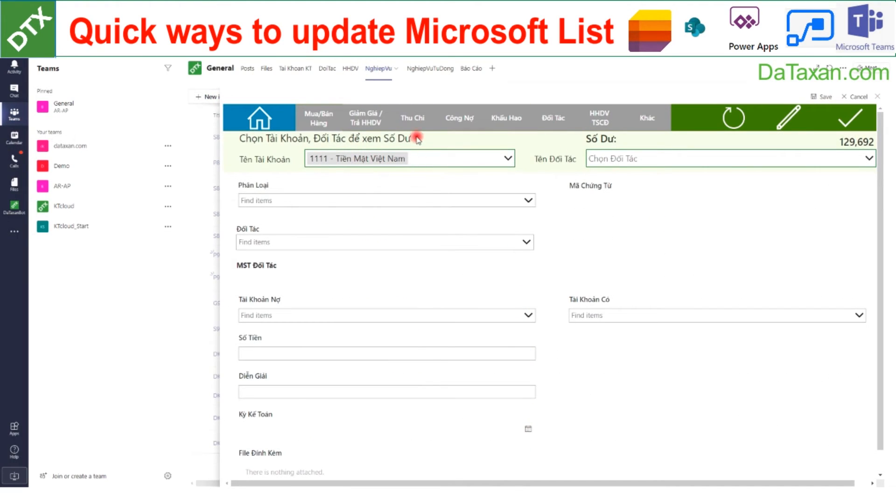
pyautogui.moveTo(404, 151)
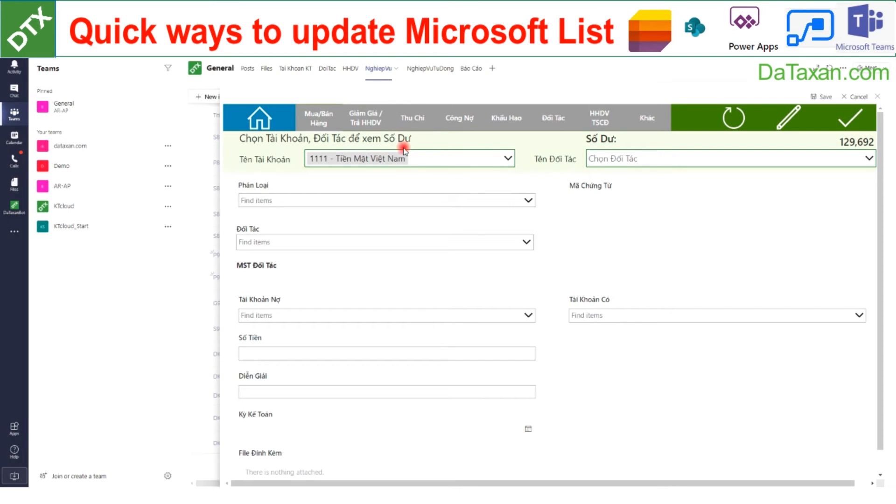
pyautogui.moveTo(533, 162)
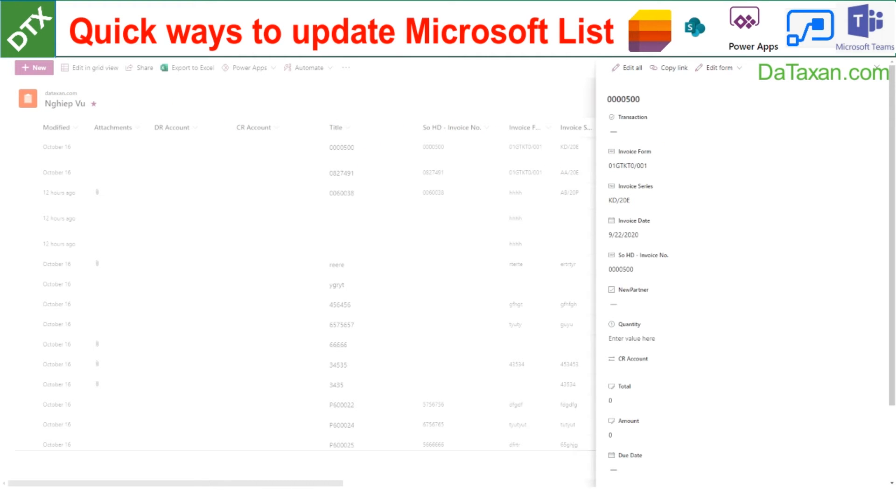
# Step: Return to the Nghiep Vu list with item 0000500's pane open
pyautogui.click(295, 68)
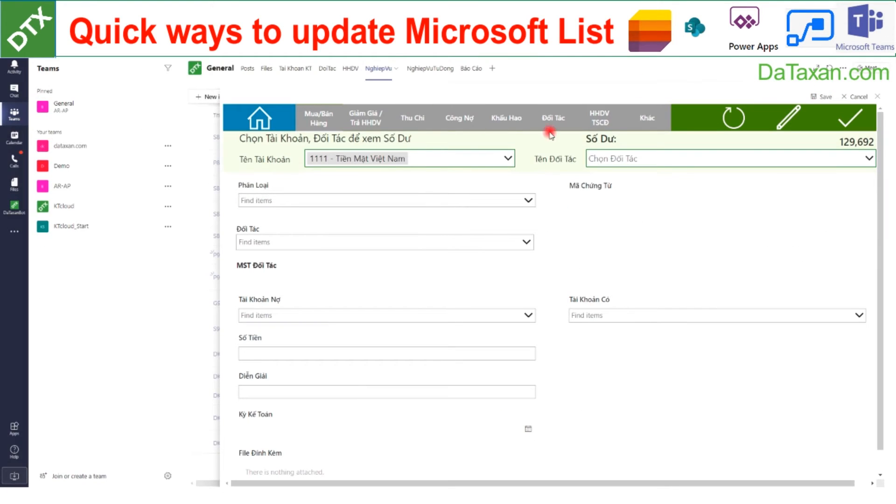
pyautogui.moveTo(337, 250)
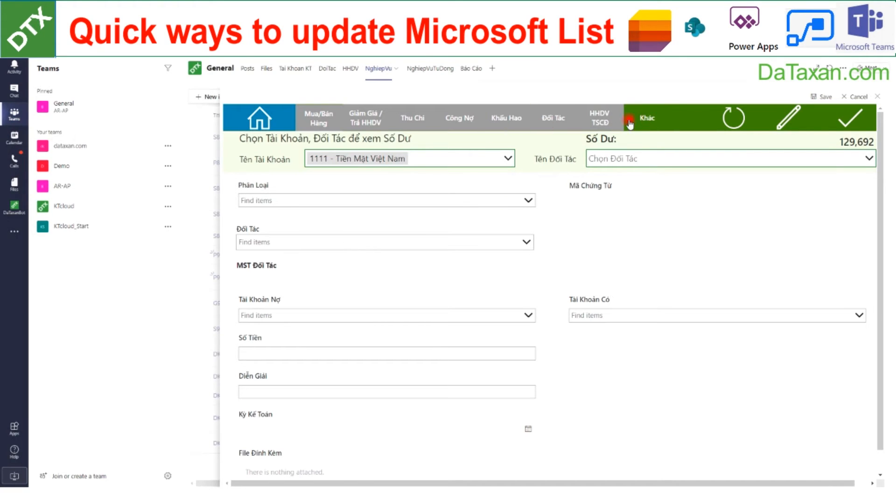
# Step: Show the Khác voucher gallery with G900128's details in the custom form
pyautogui.click(647, 118)
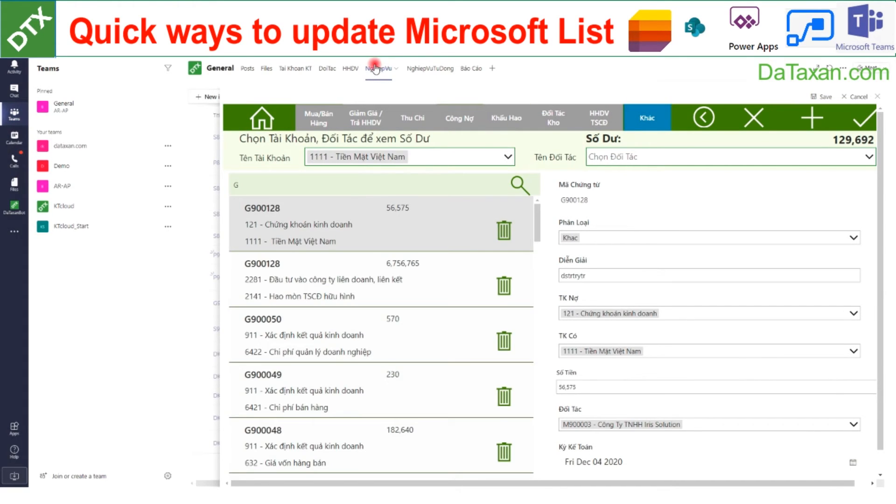
pyautogui.moveTo(529, 133)
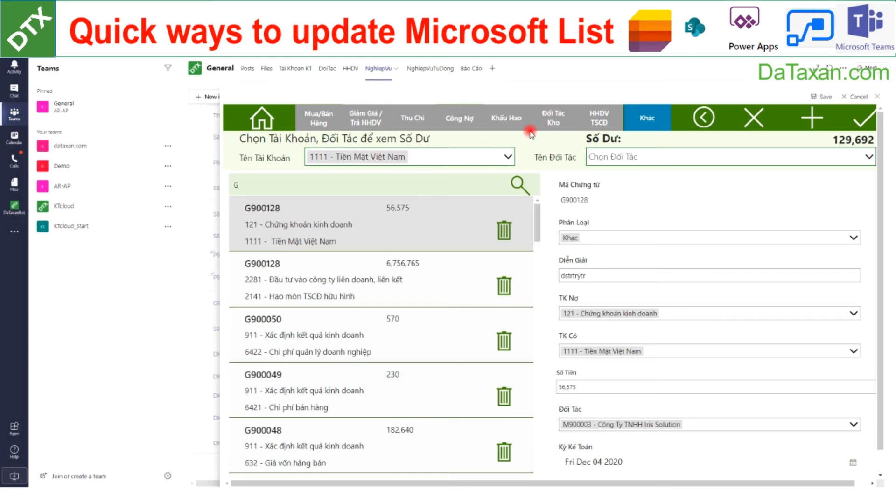
pyautogui.moveTo(641, 135)
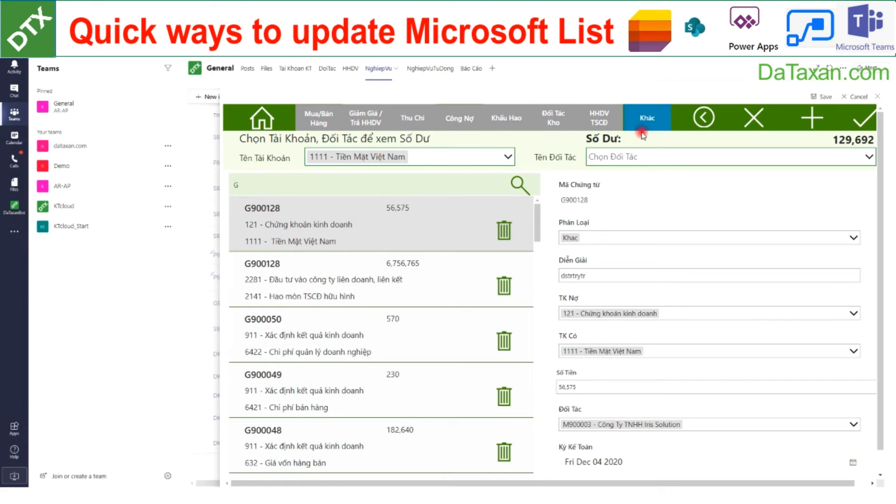
pyautogui.moveTo(674, 155)
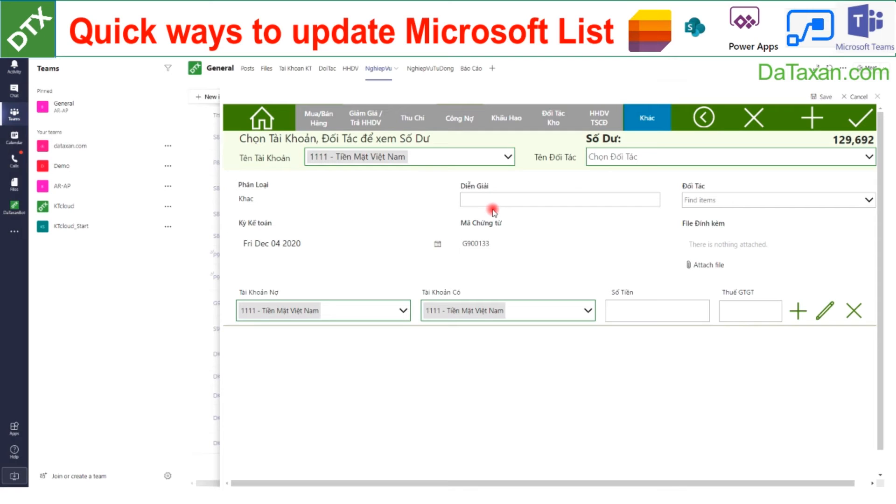
# Step: Enter the voucher description, choose partner B900003 and set the first line's credit account 1112
pyautogui.write('sdfdtferd')
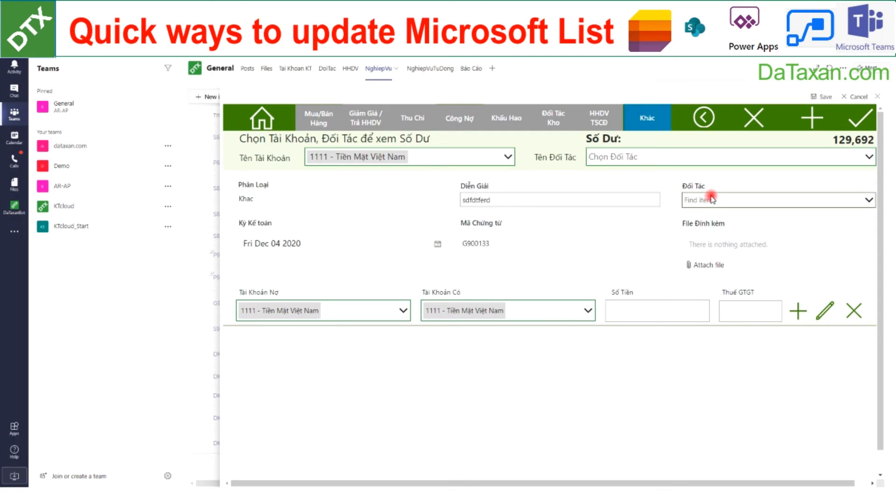
pyautogui.click(778, 199)
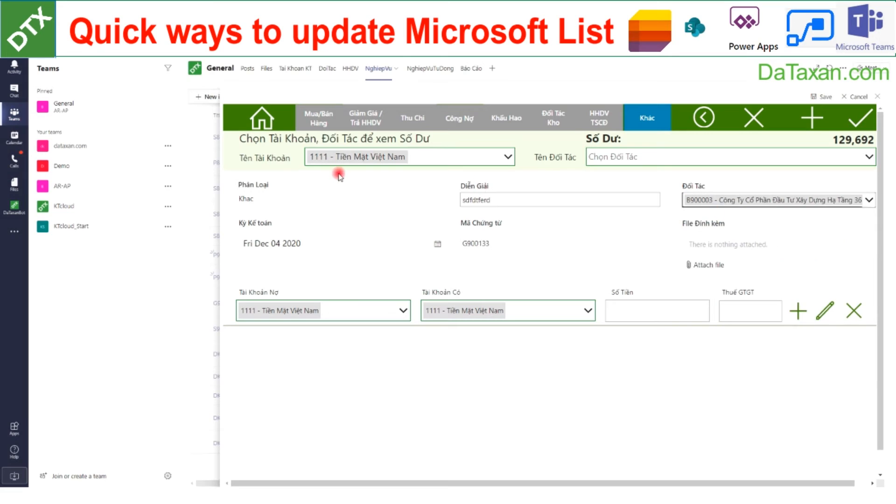
pyautogui.moveTo(410, 245)
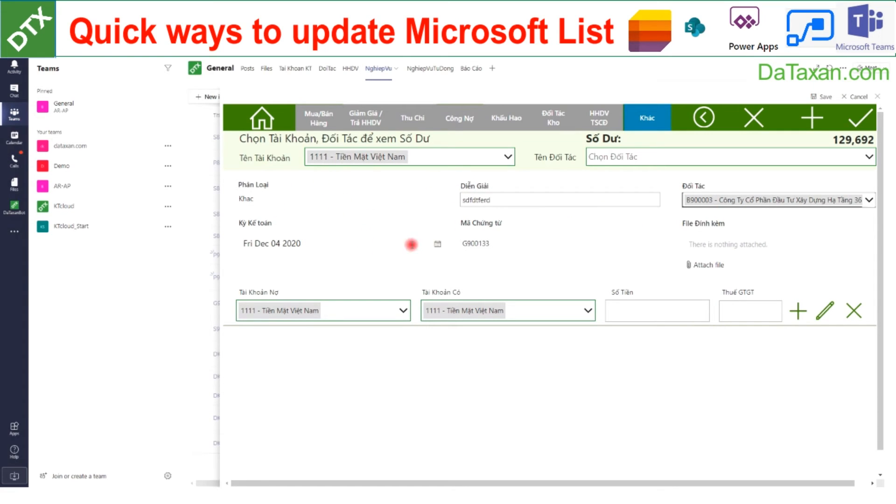
pyautogui.moveTo(724, 222)
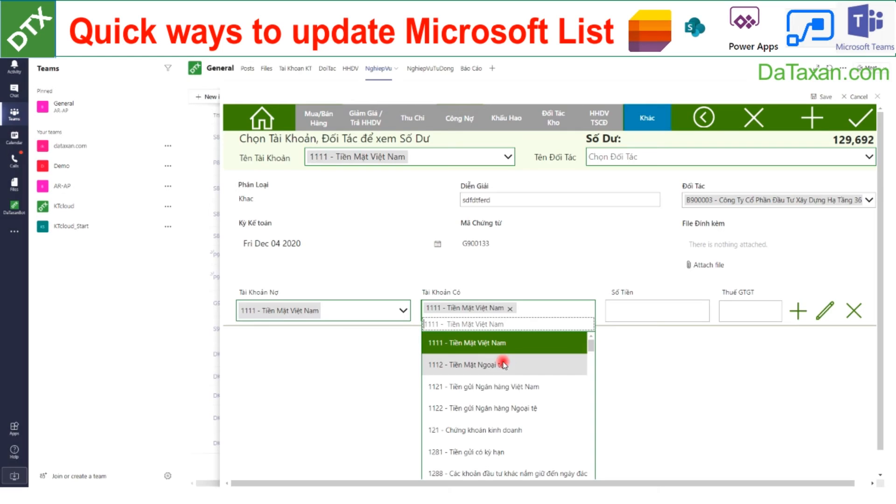
pyautogui.click(504, 364)
pyautogui.write('676')
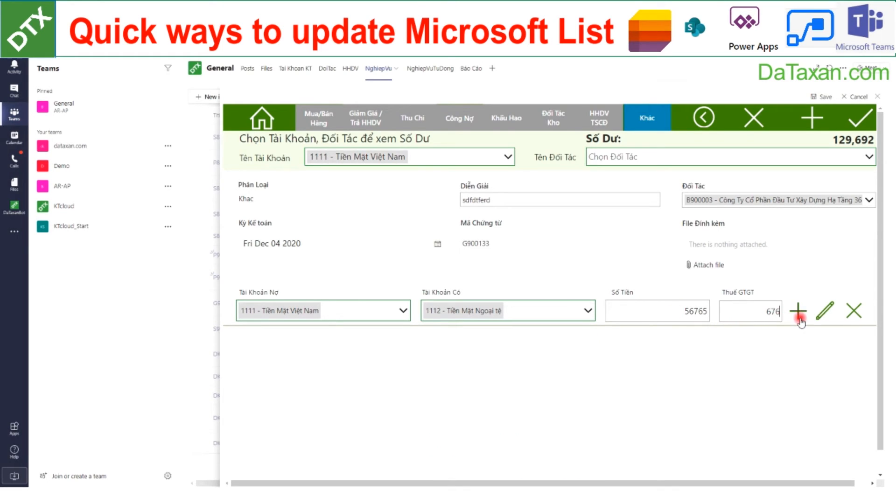
# Step: Add second and third lines with accounts 1112/1121 and credit account 1331
pyautogui.click(799, 311)
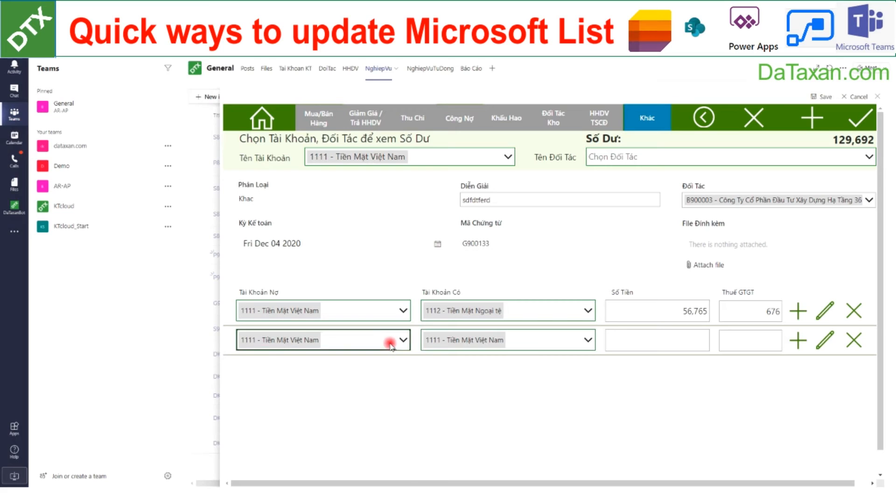
pyautogui.click(586, 339)
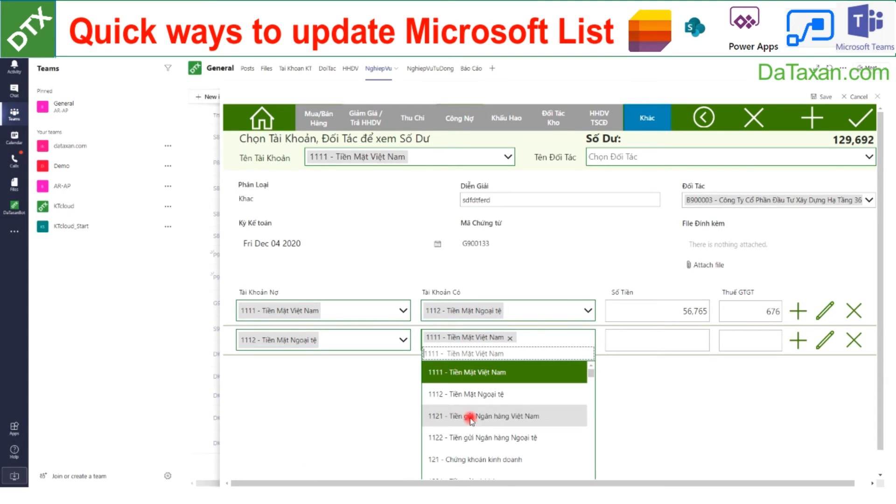
pyautogui.click(471, 416)
pyautogui.write('567575')
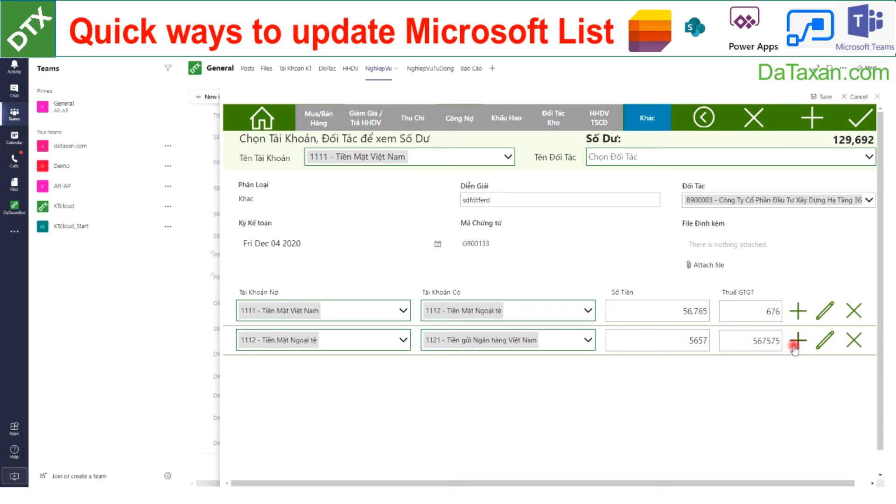
pyautogui.click(798, 341)
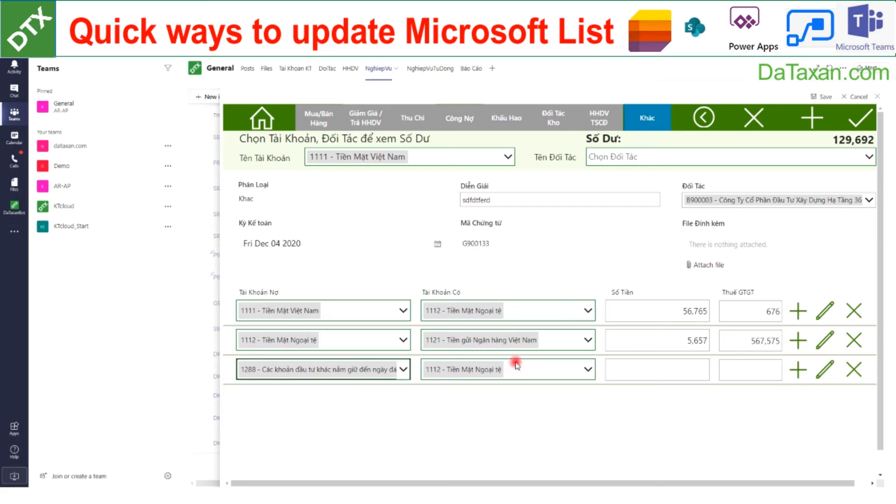
pyautogui.click(508, 369)
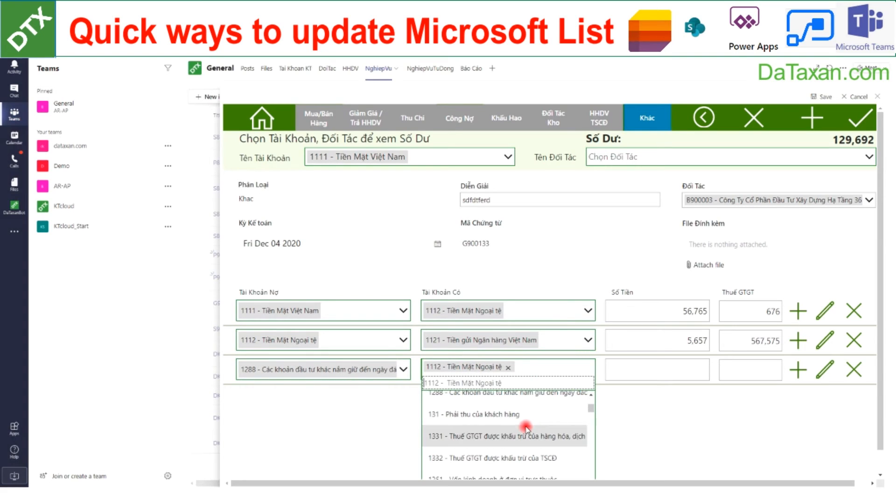
pyautogui.click(508, 436)
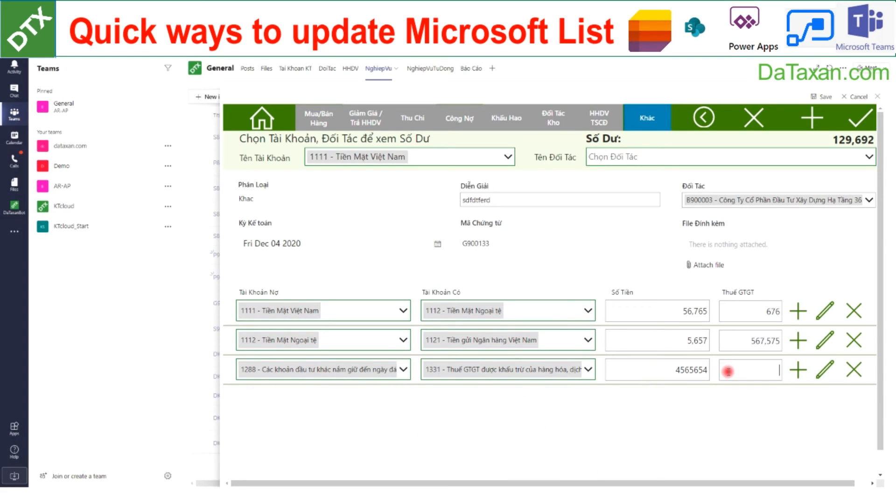
# Step: Enter the amount and VAT figures and save new voucher G900133
pyautogui.write('56757655')
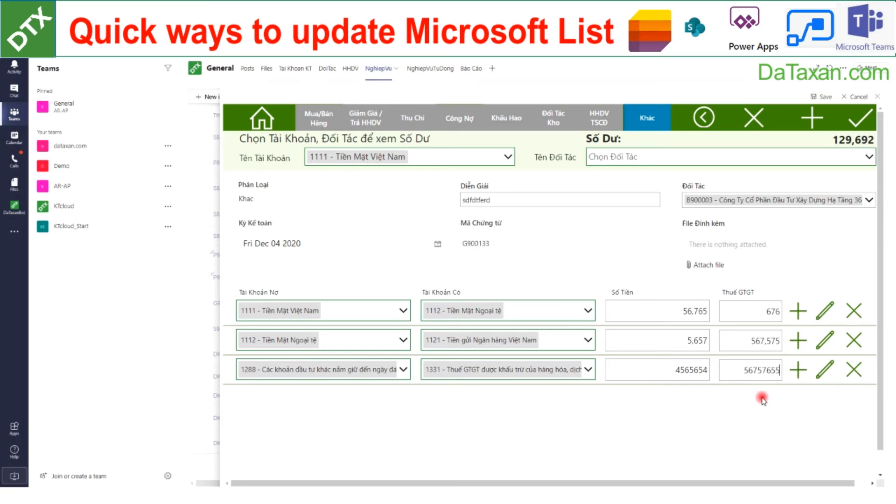
pyautogui.scroll(-3)
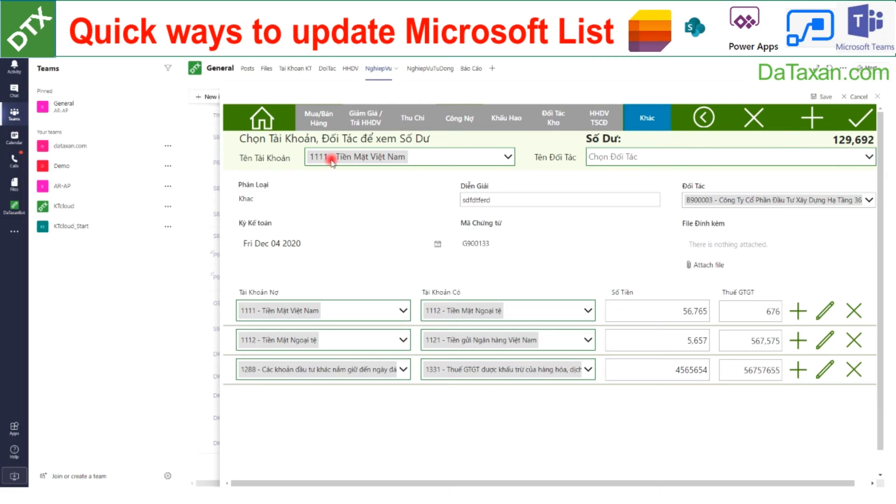
pyautogui.moveTo(414, 222)
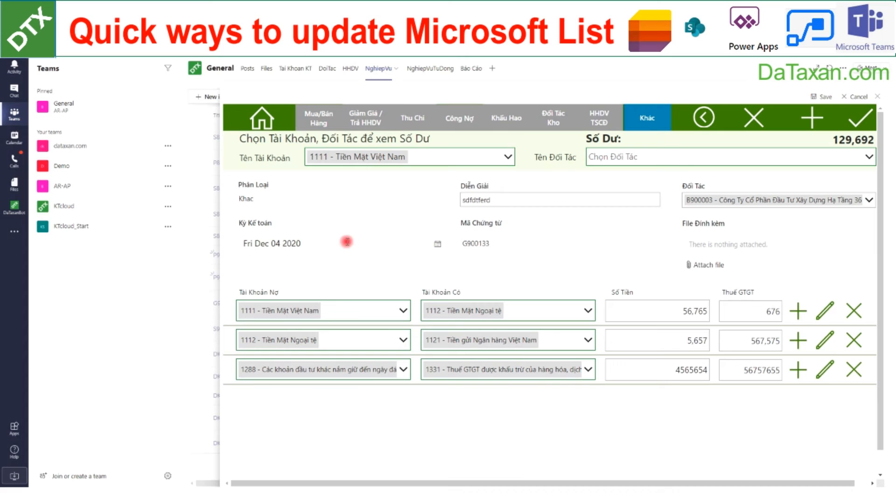
pyautogui.moveTo(665, 189)
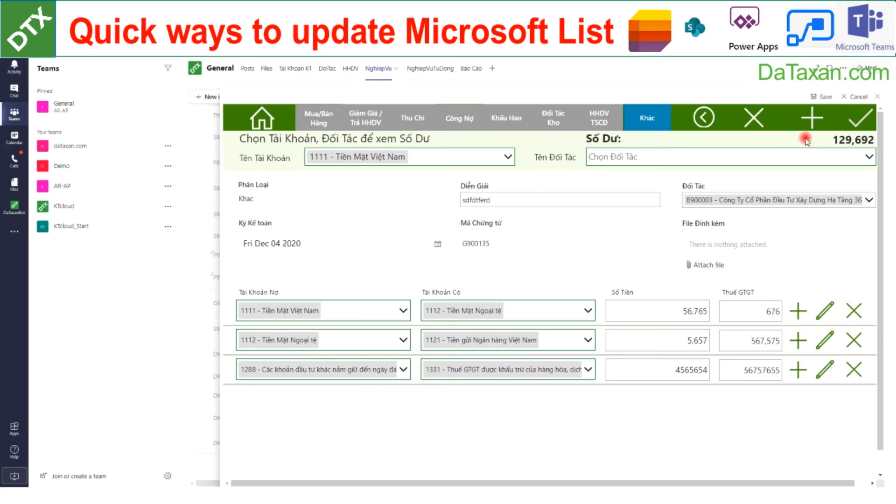
pyautogui.click(520, 184)
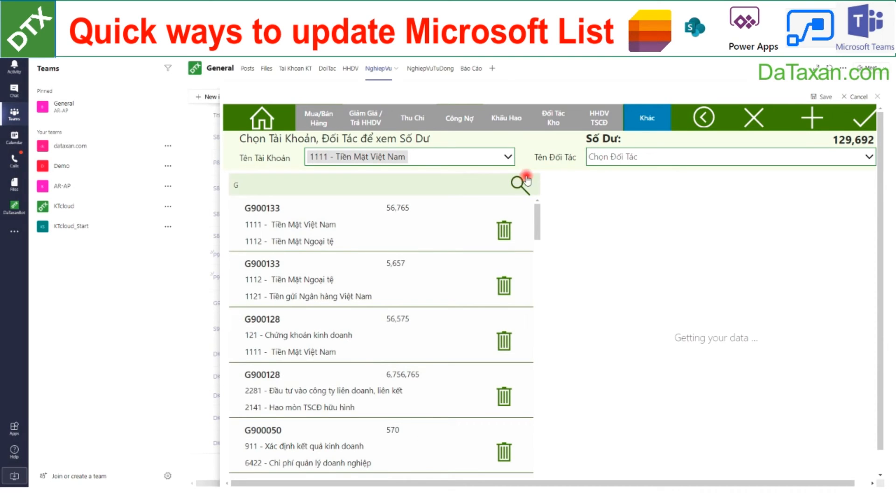
pyautogui.moveTo(578, 126)
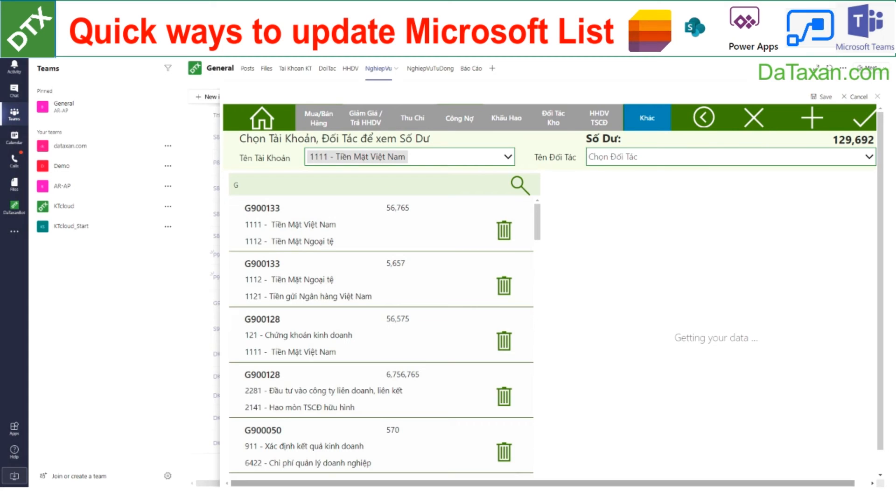
pyautogui.moveTo(765, 92)
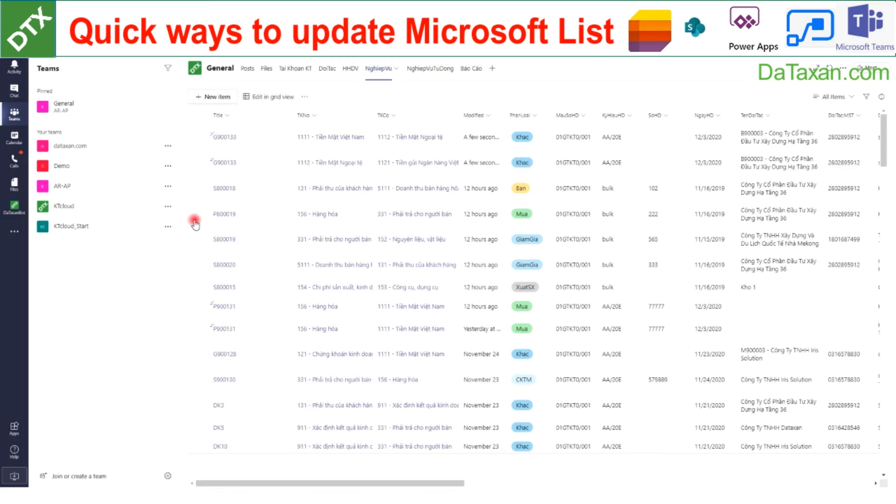
pyautogui.moveTo(422, 155)
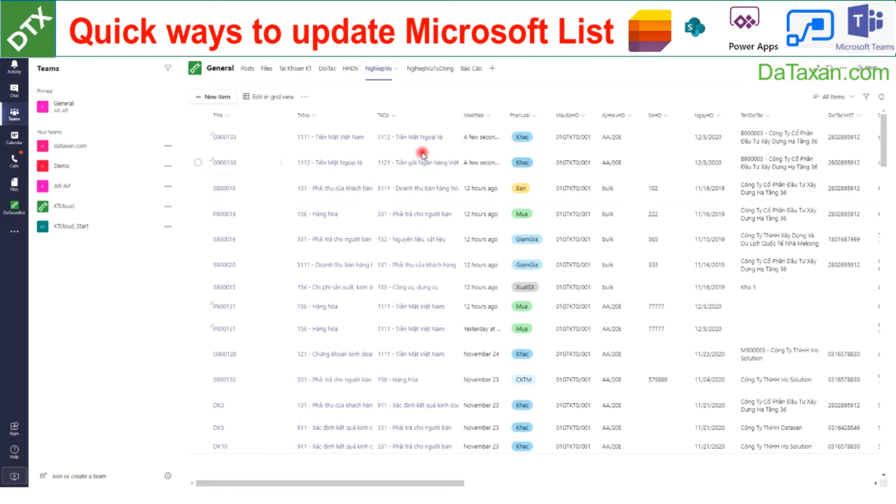
pyautogui.moveTo(413, 173)
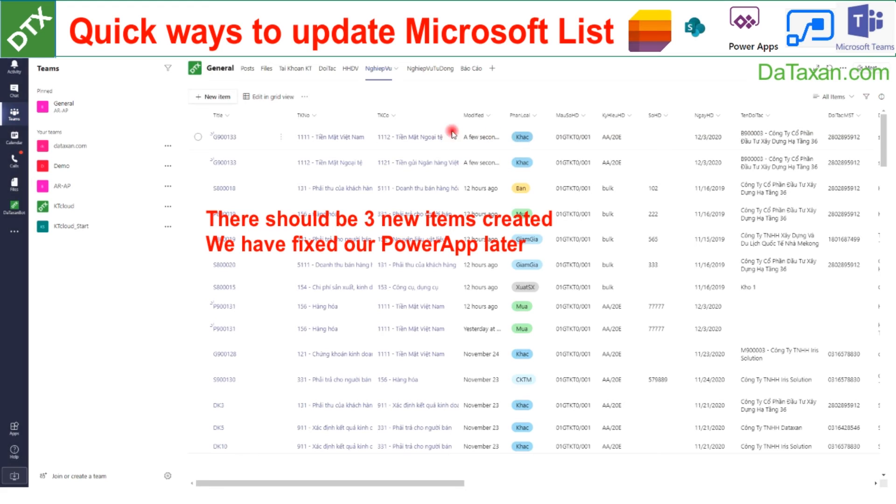
pyautogui.moveTo(426, 146)
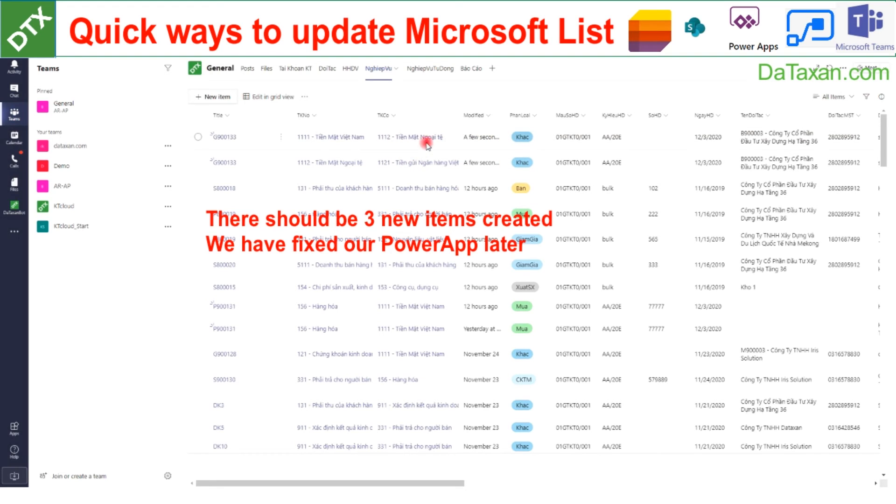
pyautogui.moveTo(326, 124)
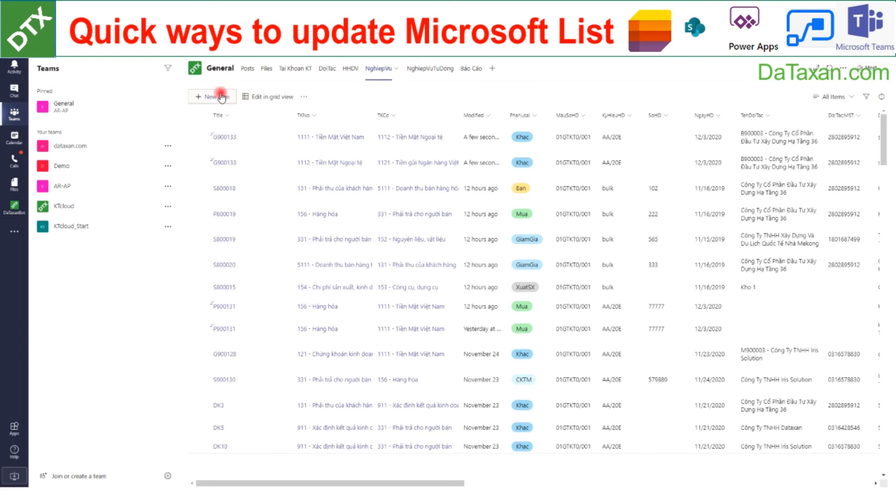
# Step: Start a new list item, bringing up the Power Apps voucher form with balance 186,457
pyautogui.click(212, 96)
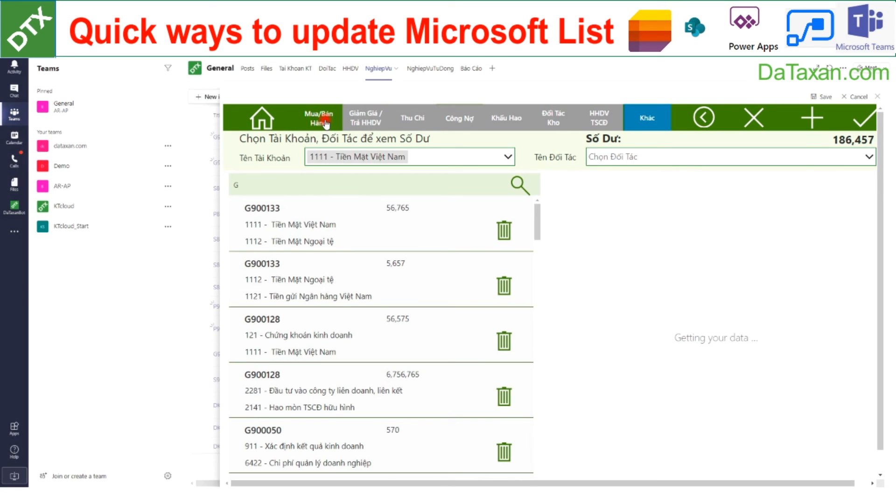
# Step: From the purchase/sales invoice P900135, enable Thêm Mới and bring up the new-partner form
pyautogui.click(319, 117)
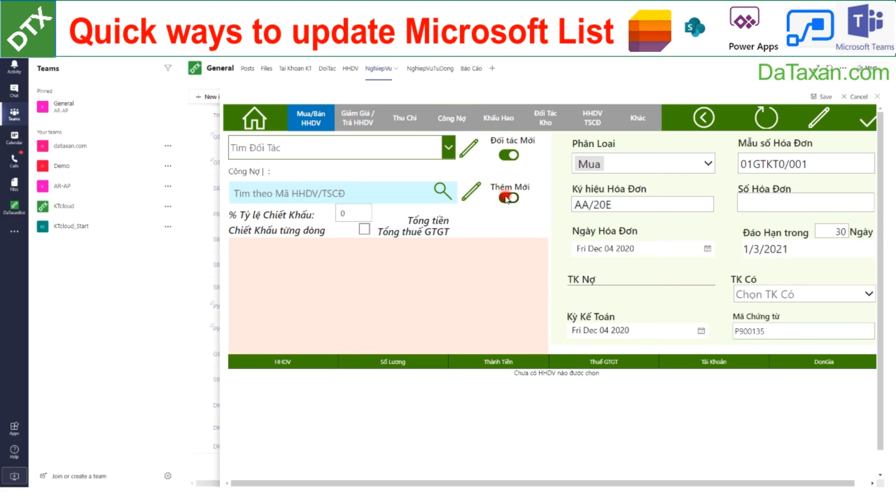
pyautogui.click(508, 197)
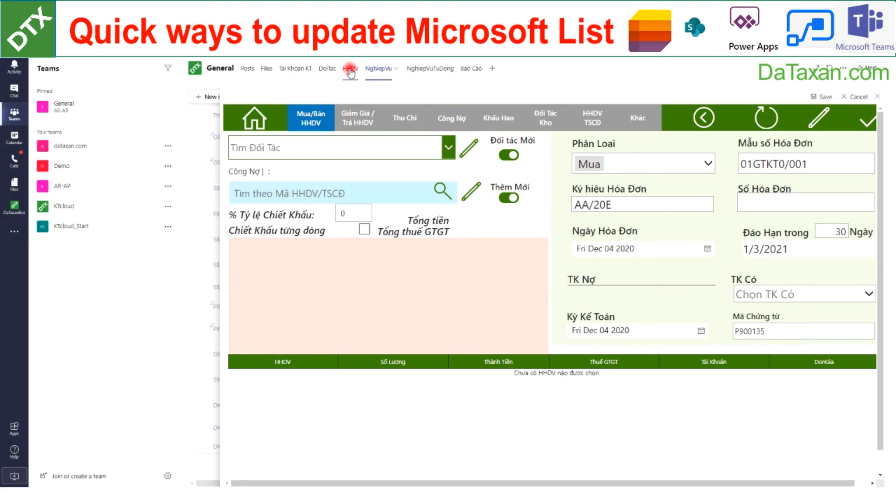
pyautogui.moveTo(384, 129)
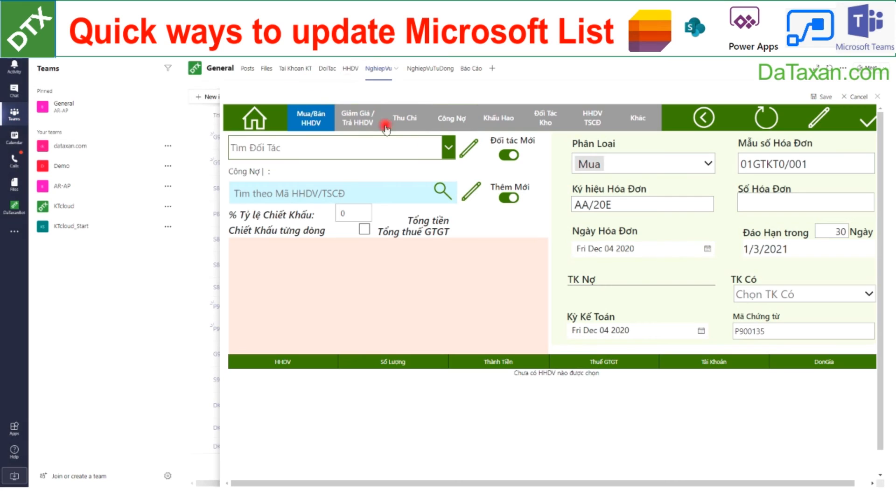
pyautogui.click(470, 147)
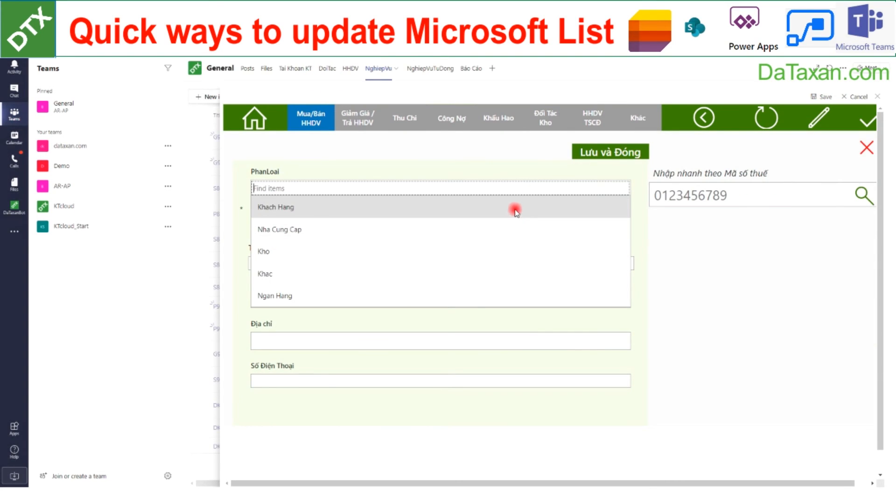
pyautogui.click(276, 207)
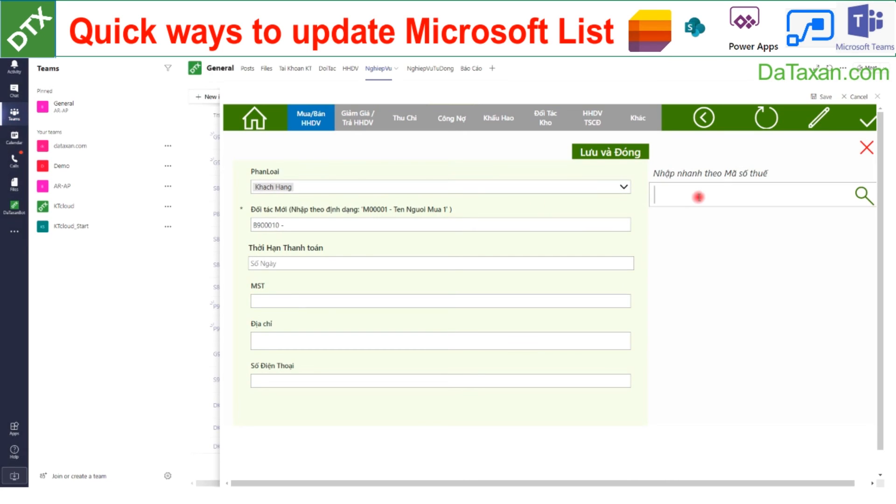
pyautogui.write('0')
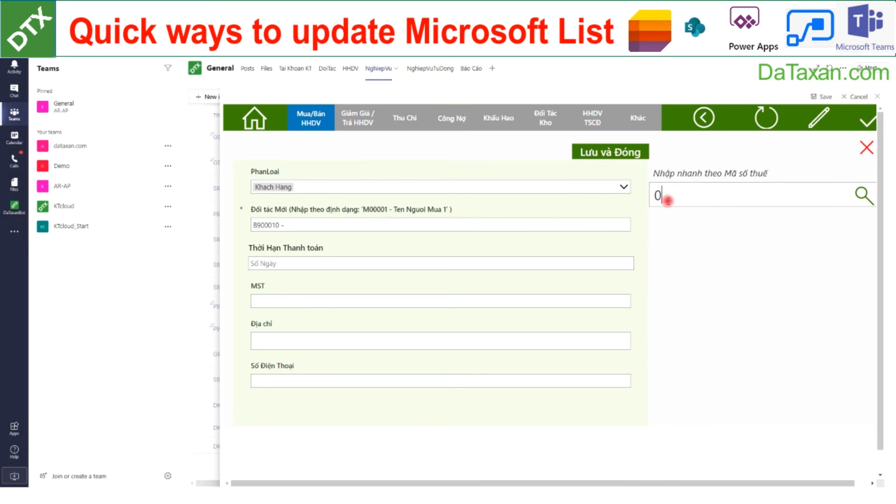
pyautogui.write('316')
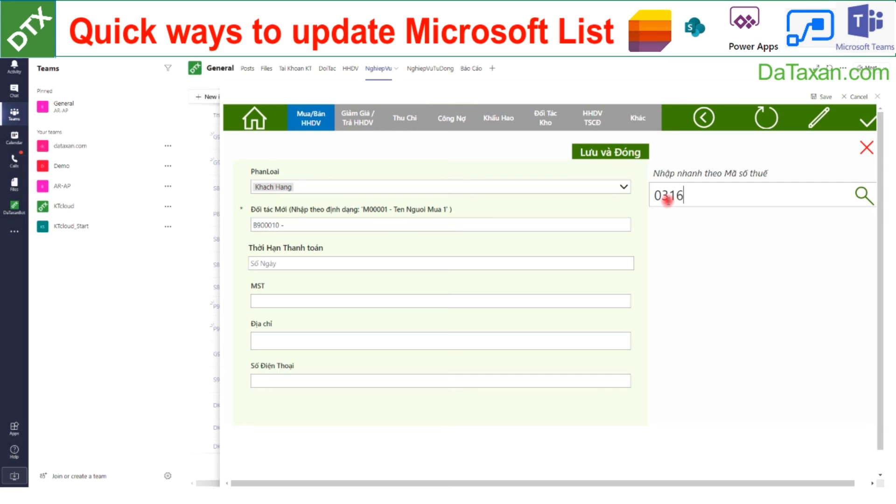
pyautogui.write('4285')
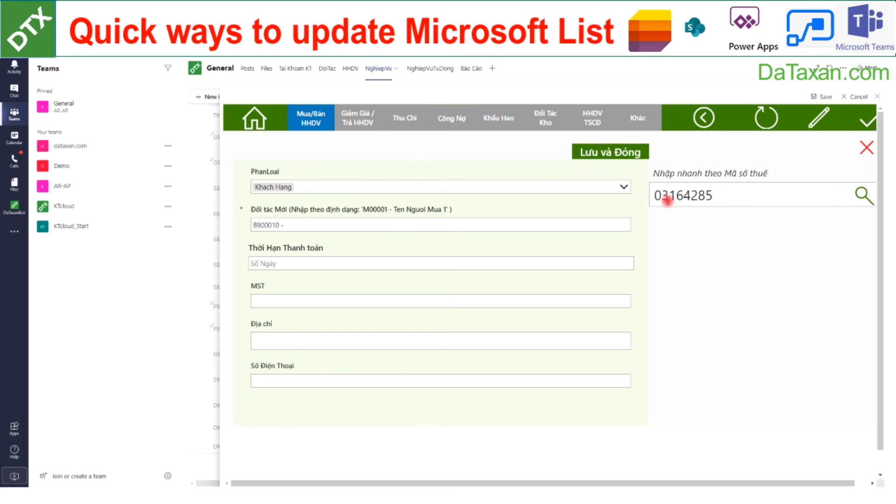
pyautogui.write('4')
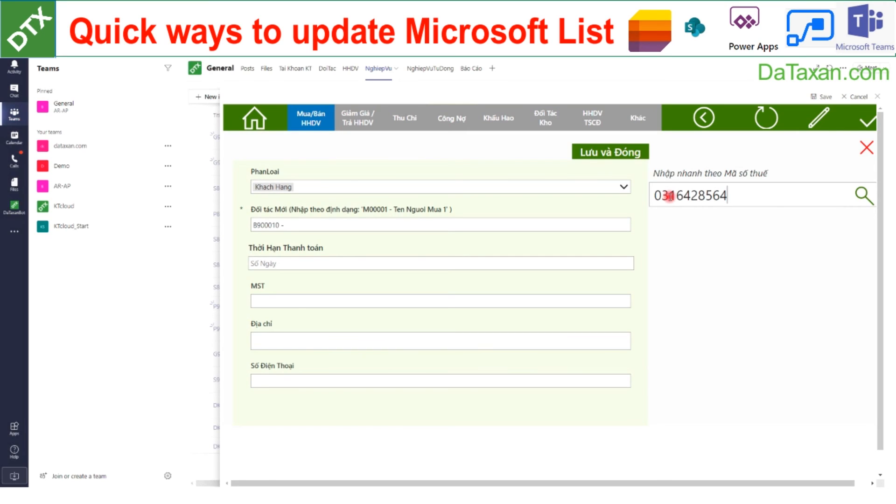
pyautogui.click(865, 195)
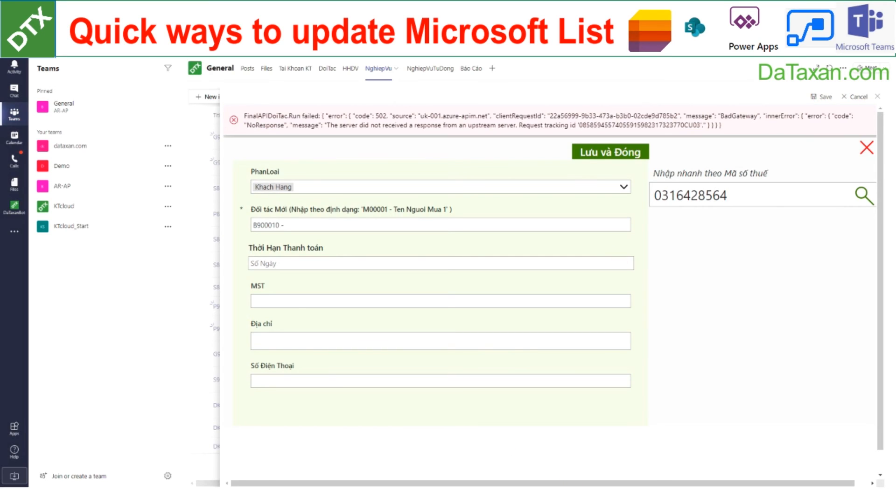
pyautogui.click(732, 196)
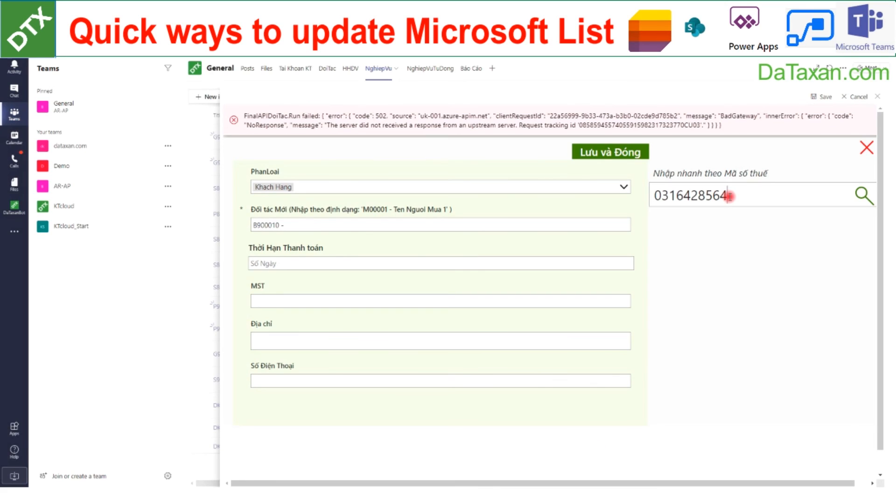
pyautogui.press('Backspace')
pyautogui.write('4')
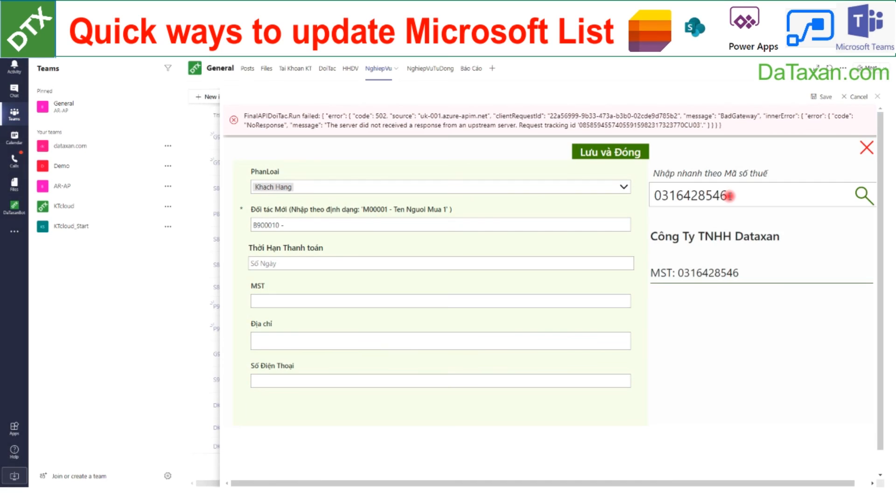
pyautogui.click(864, 195)
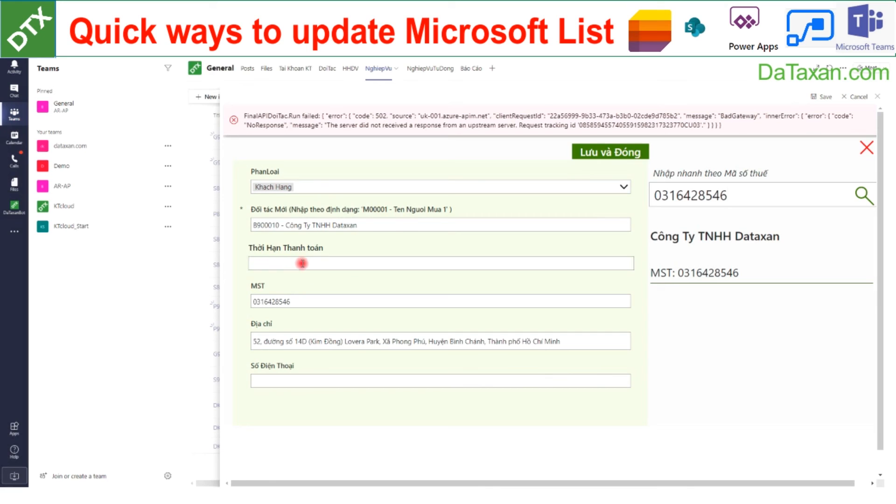
# Step: Set a 4565-day payment term and save the new partner back to the invoice
pyautogui.write('4565')
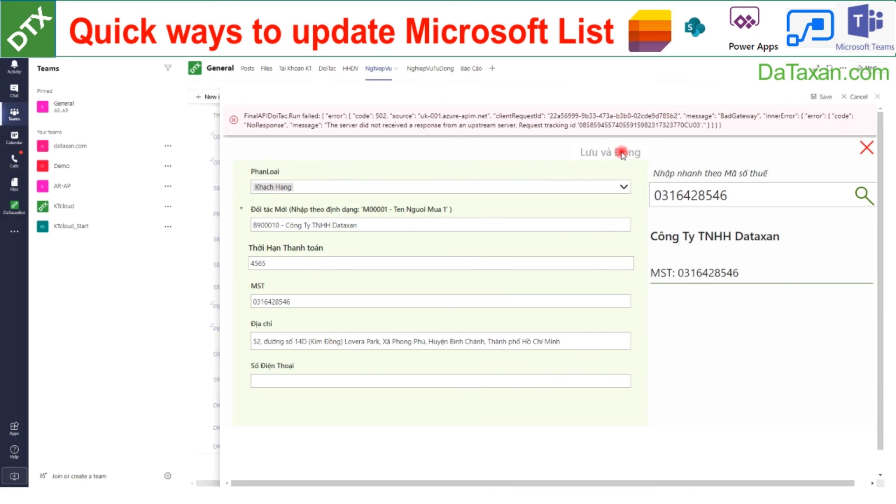
pyautogui.click(621, 153)
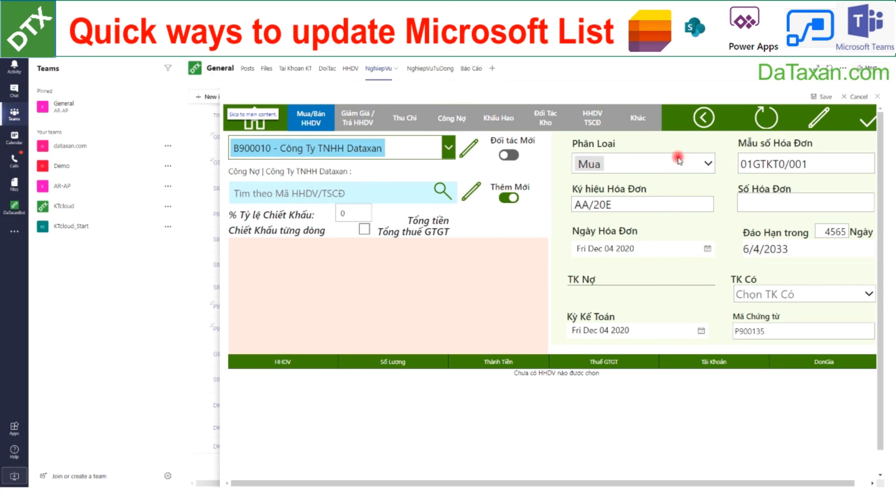
pyautogui.moveTo(341, 164)
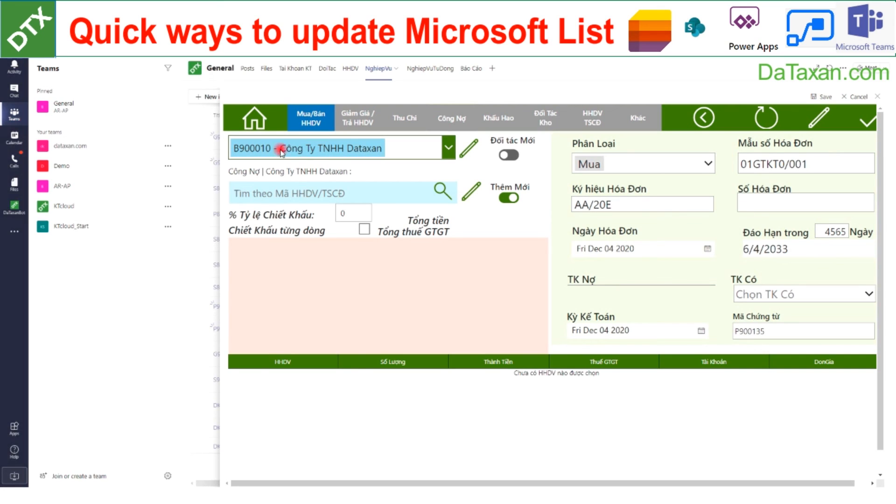
pyautogui.moveTo(376, 151)
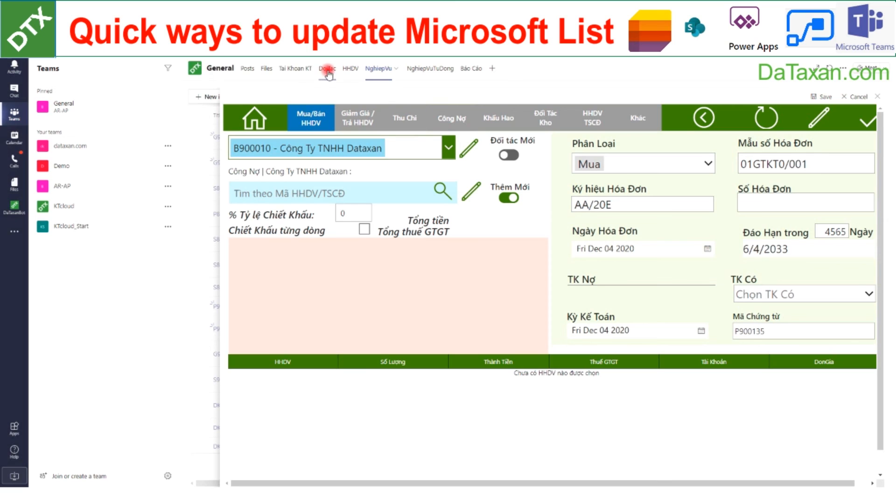
# Step: Sort the DoiTac list by Modified newer to older so B900010 Công Ty TNHH Dataxan is first
pyautogui.click(327, 68)
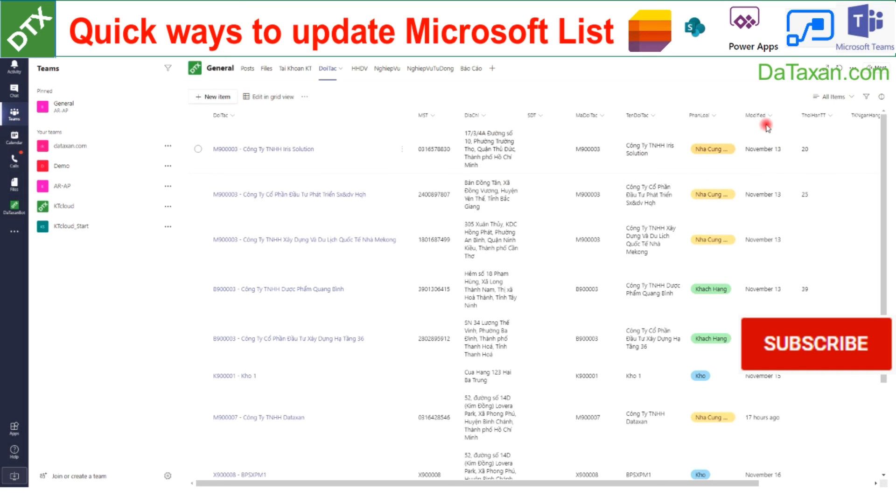
pyautogui.click(758, 115)
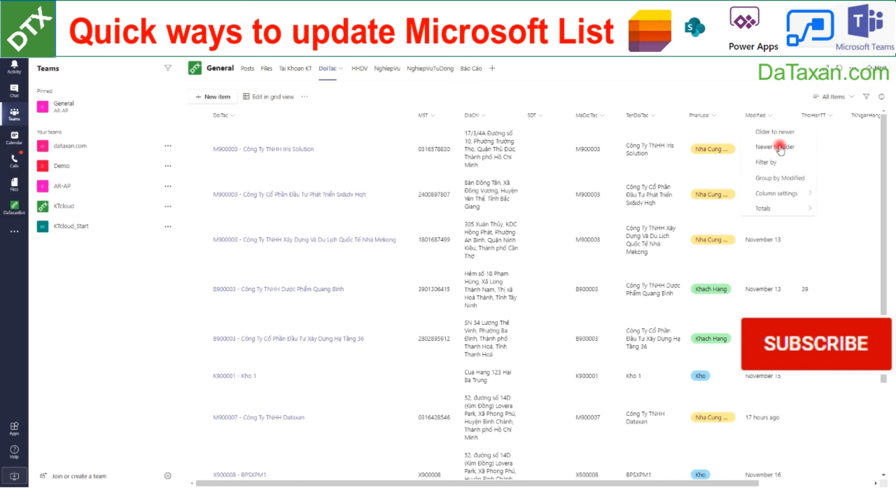
pyautogui.click(775, 147)
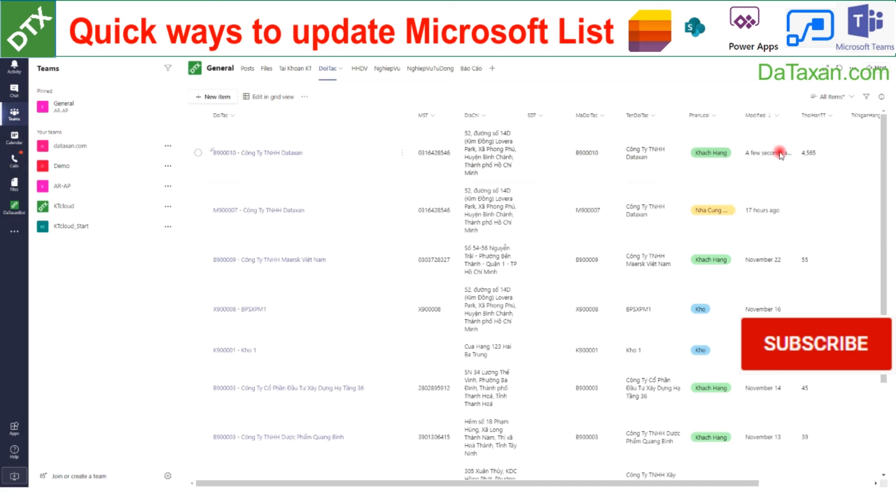
pyautogui.moveTo(308, 169)
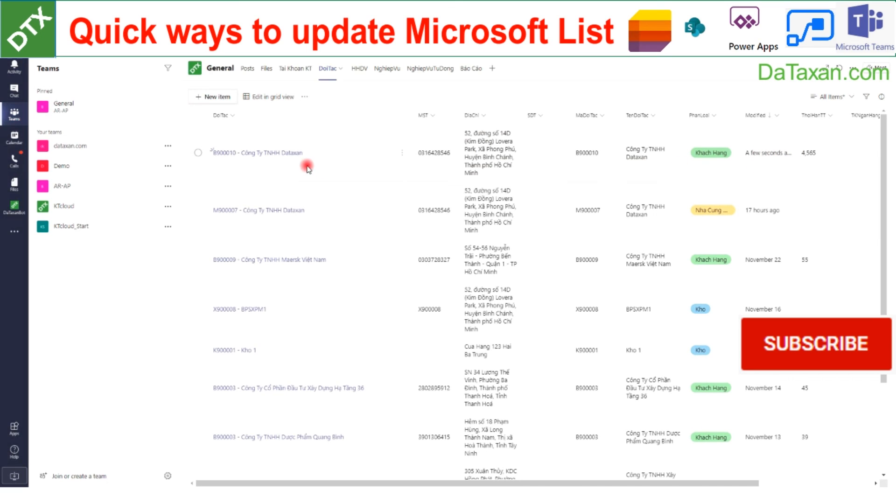
pyautogui.moveTo(741, 167)
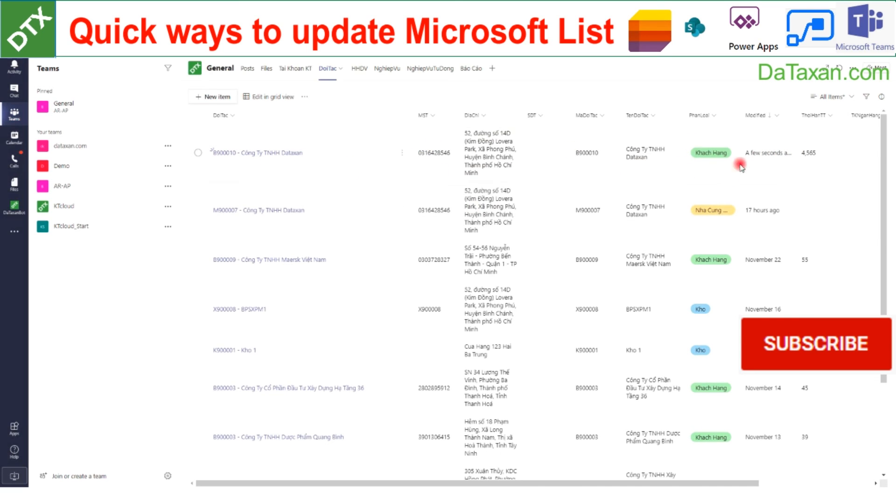
pyautogui.moveTo(693, 223)
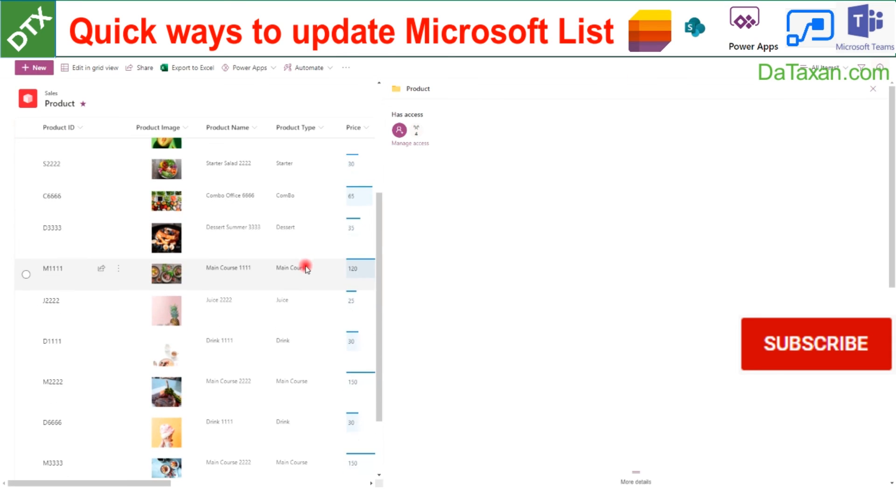
# Step: Dismiss the Product access details pane to show the full Sales Product list
pyautogui.scroll(3)
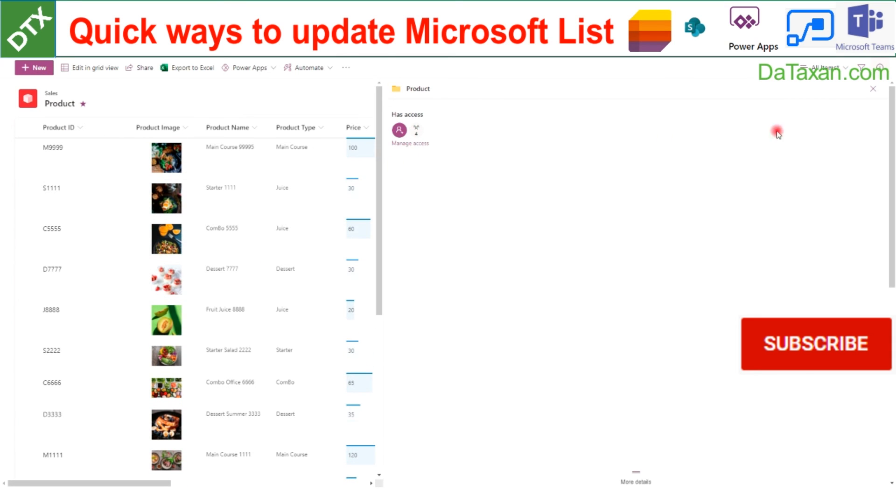
pyautogui.click(873, 89)
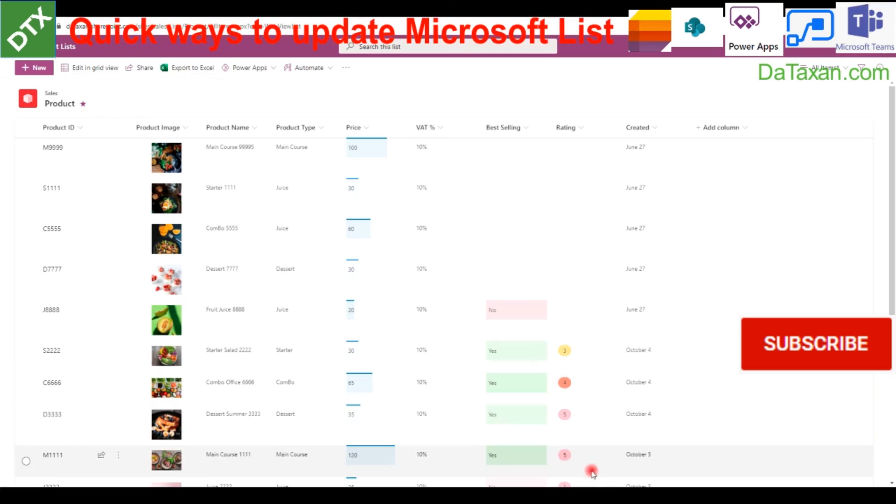